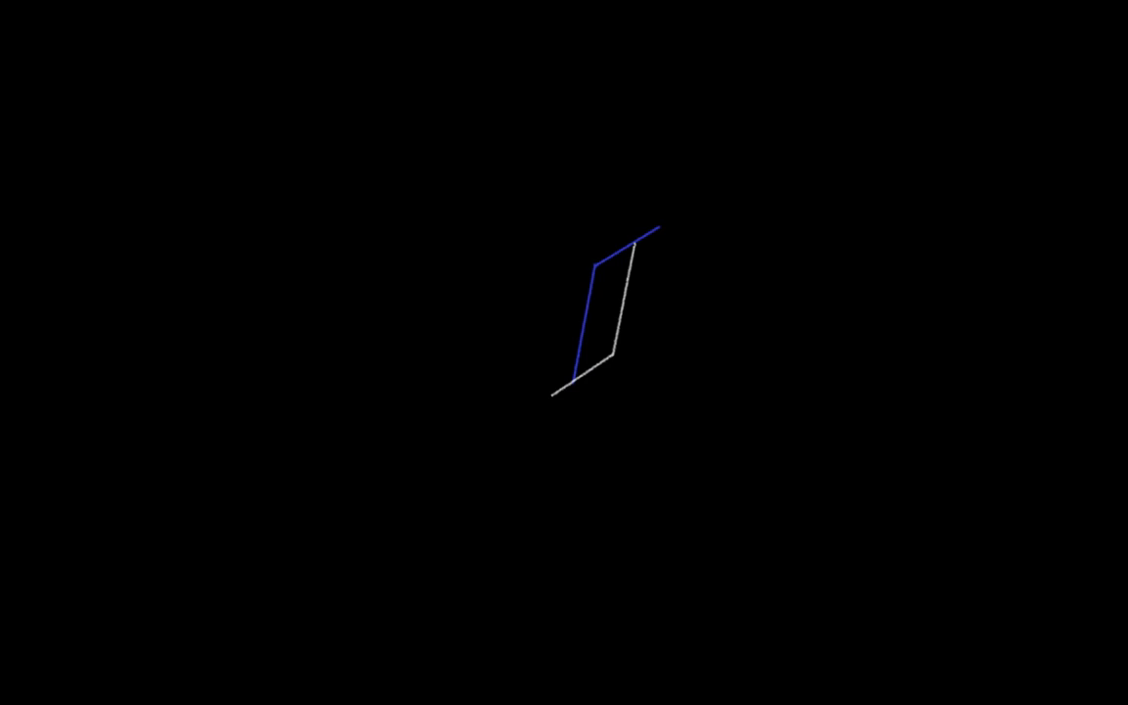
- Play the diagram animation drawing the white chain and blue reverse chain as a parallelogram
{"action": "left_click", "coordinate": [572, 382]}
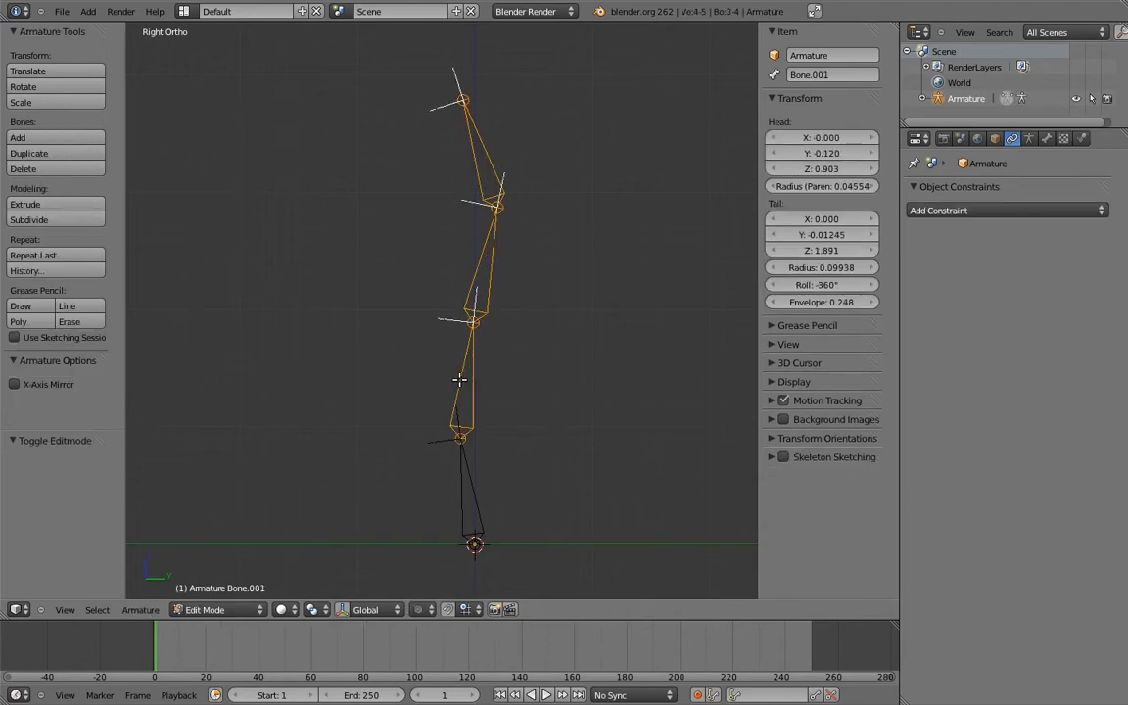
- Duplicate the bone chain and place the copy along Y beside the original
{"action": "left_click_drag", "start_coordinate": [460, 379], "coordinate": [454, 325]}
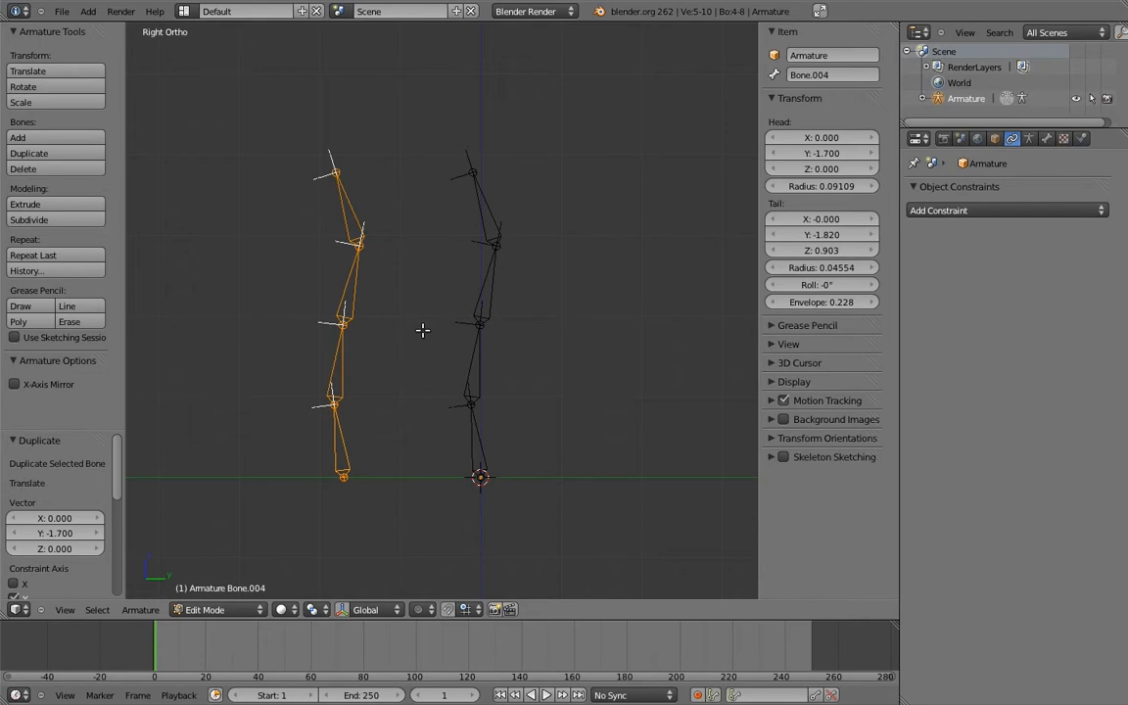
{"action": "left_click", "coordinate": [488, 245]}
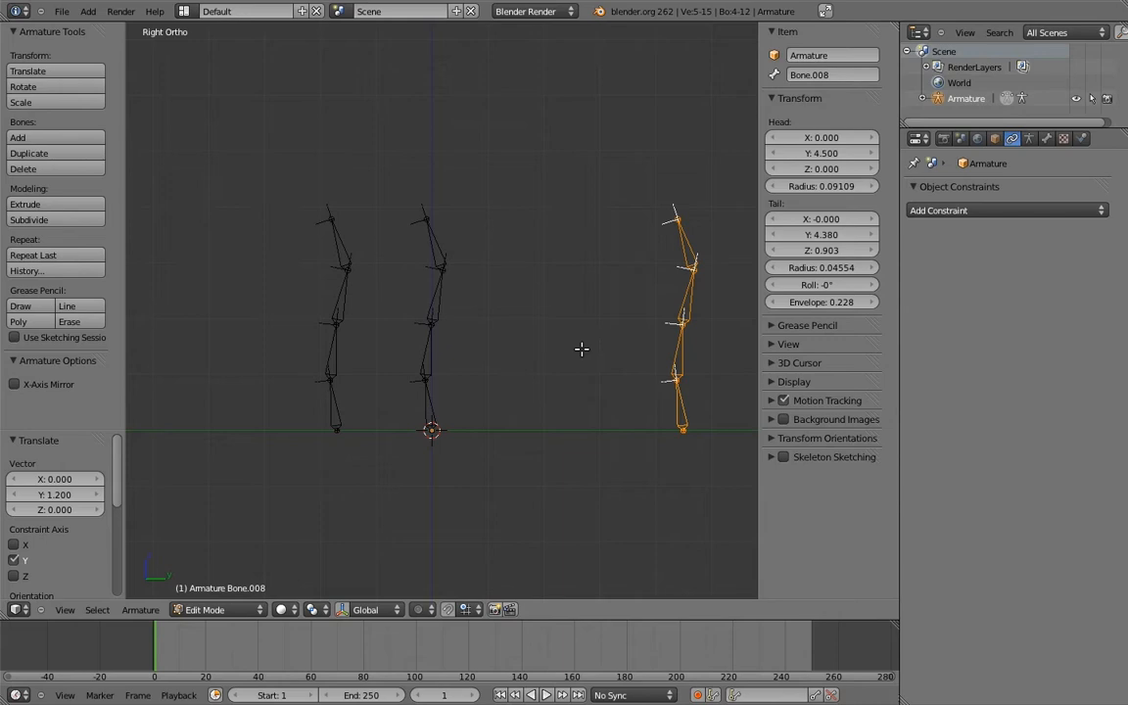
{"action": "mouse_move", "coordinate": [568, 333]}
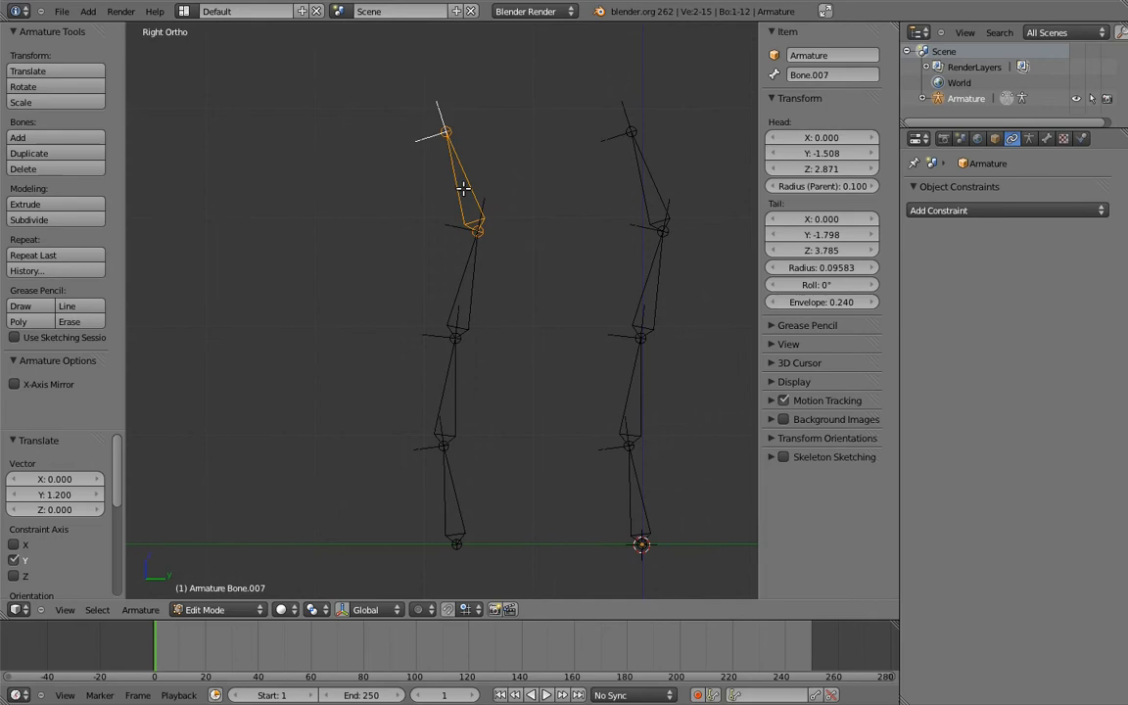
- Clear the copied bones' parents and reconnect them in reverse order
{"action": "key", "text": "alt+p"}
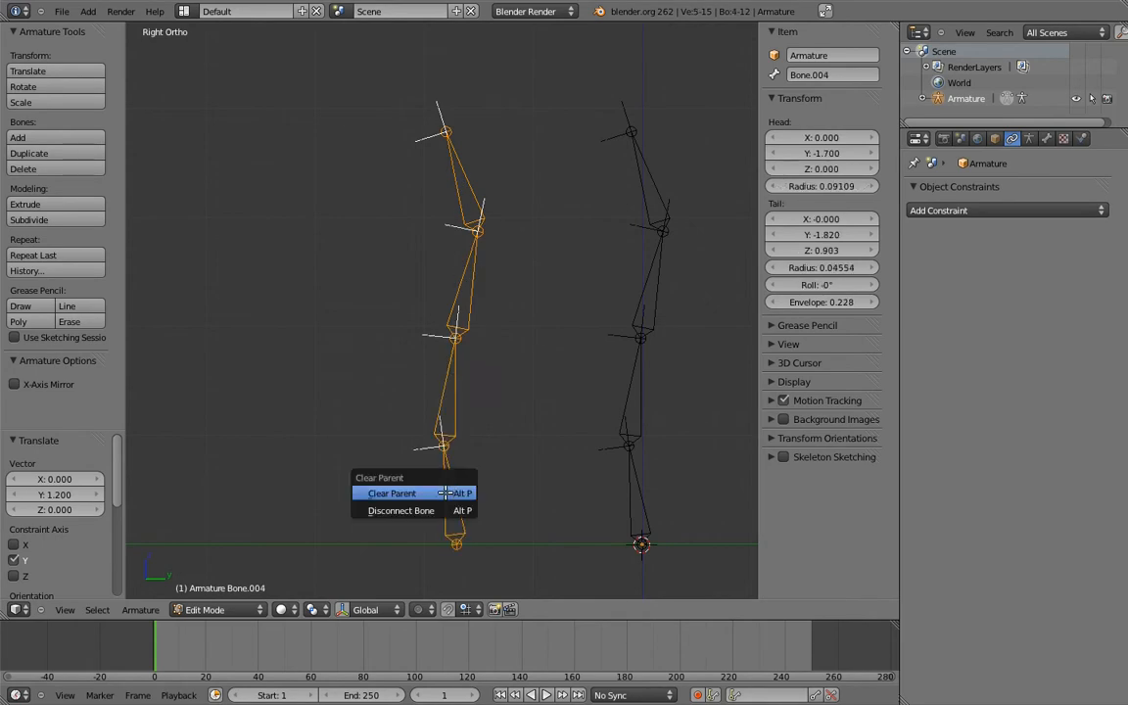
{"action": "left_click", "coordinate": [392, 493]}
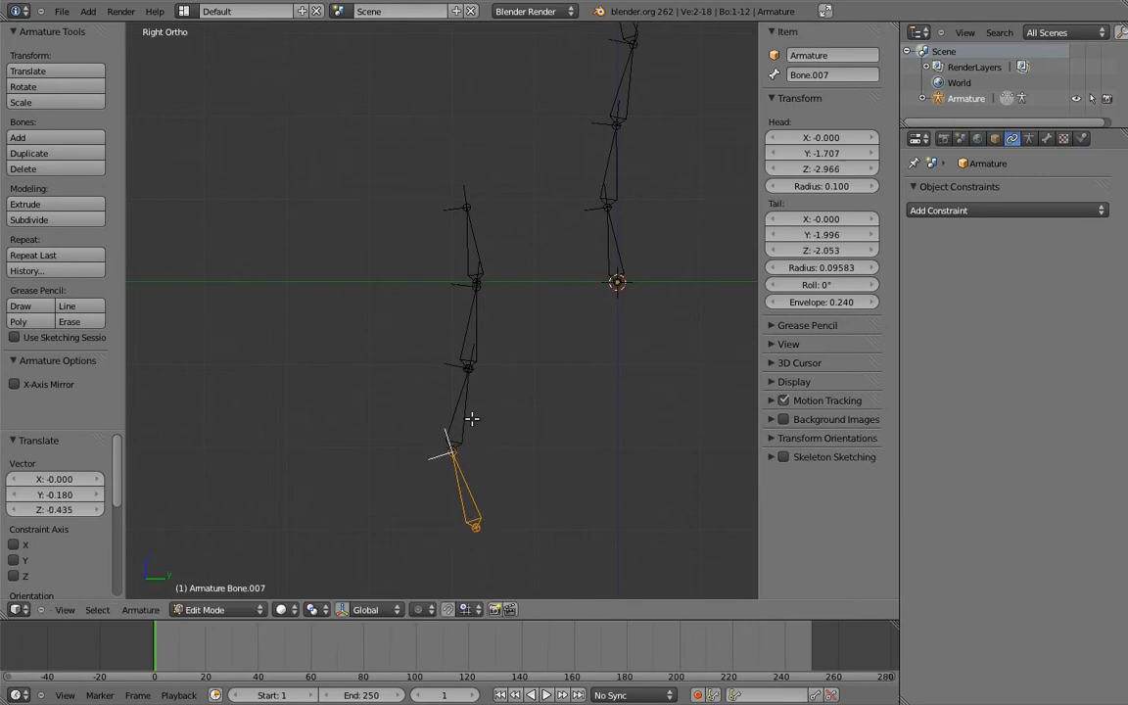
{"action": "key", "text": "ctrl+p"}
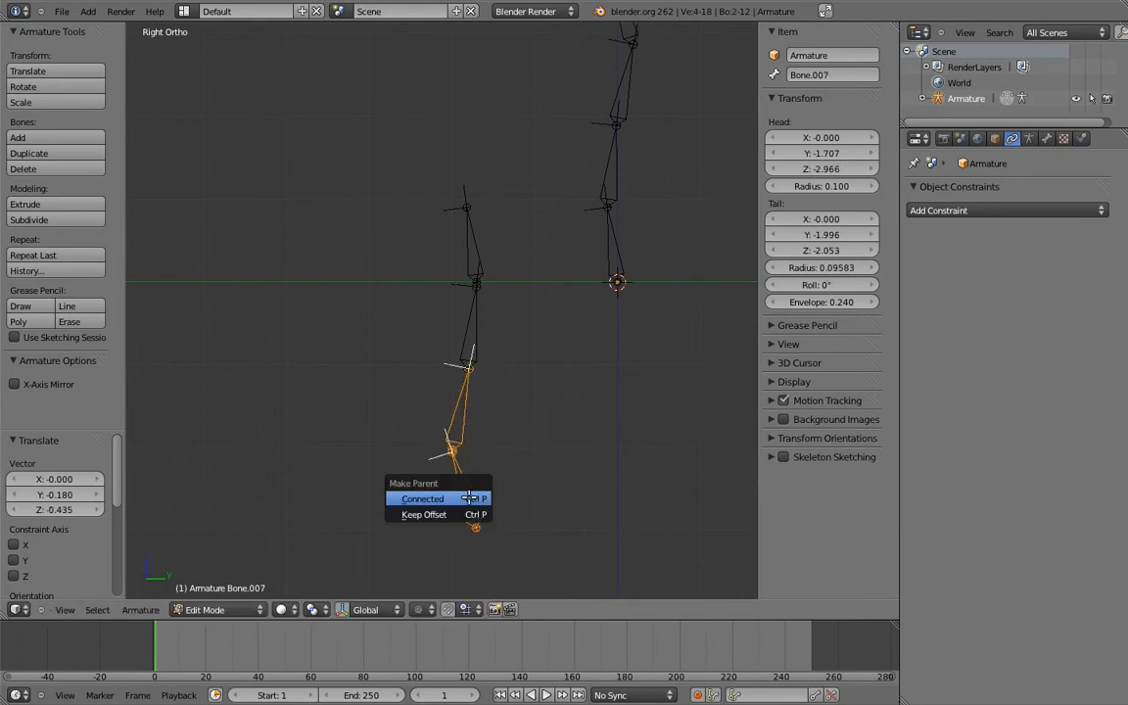
{"action": "left_click", "coordinate": [423, 500]}
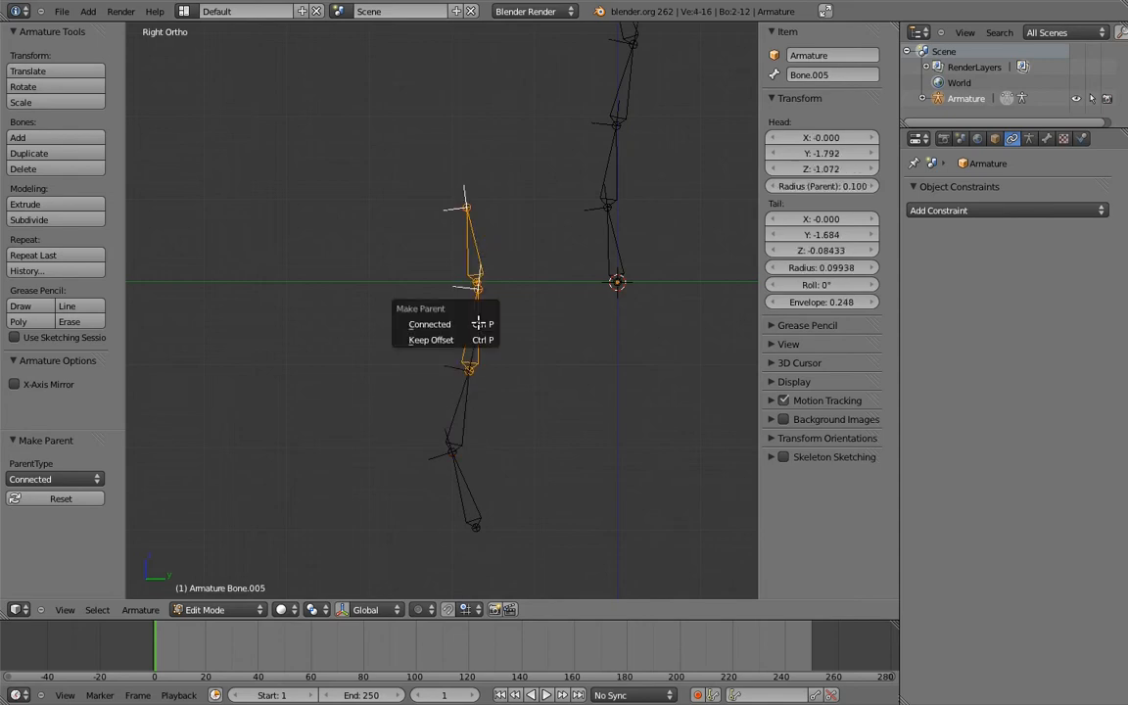
{"action": "left_click", "coordinate": [428, 325]}
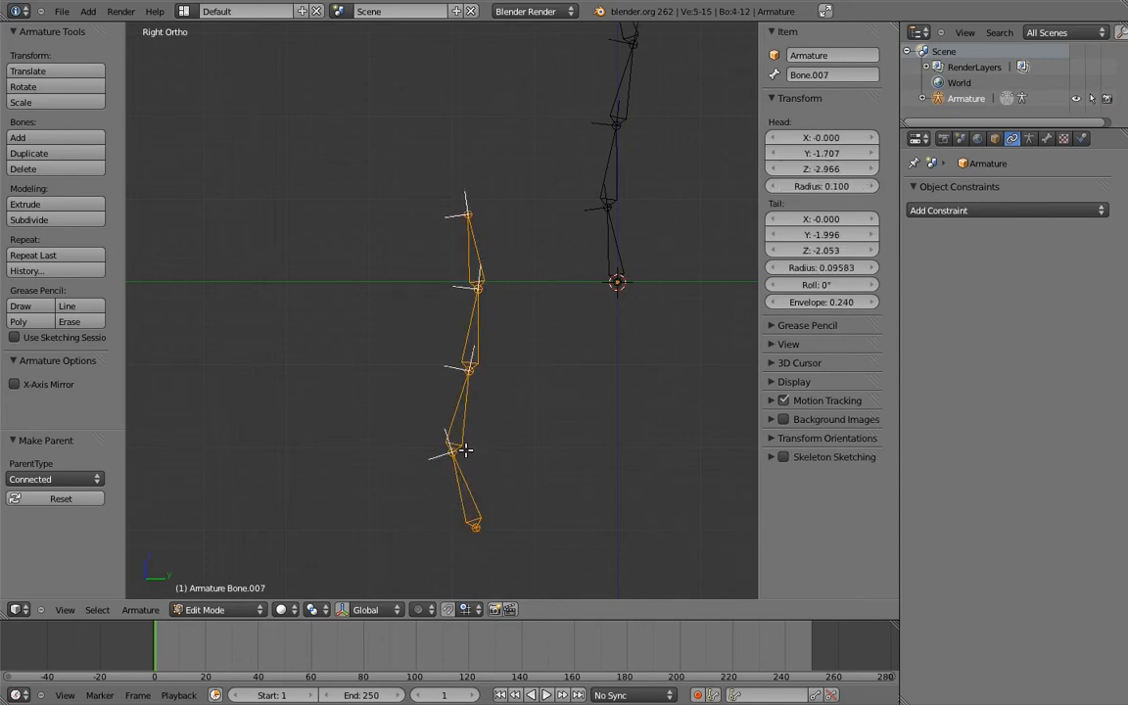
- Move the reversed chain into place and select its end bone
{"action": "left_click_drag", "start_coordinate": [466, 450], "coordinate": [517, 434]}
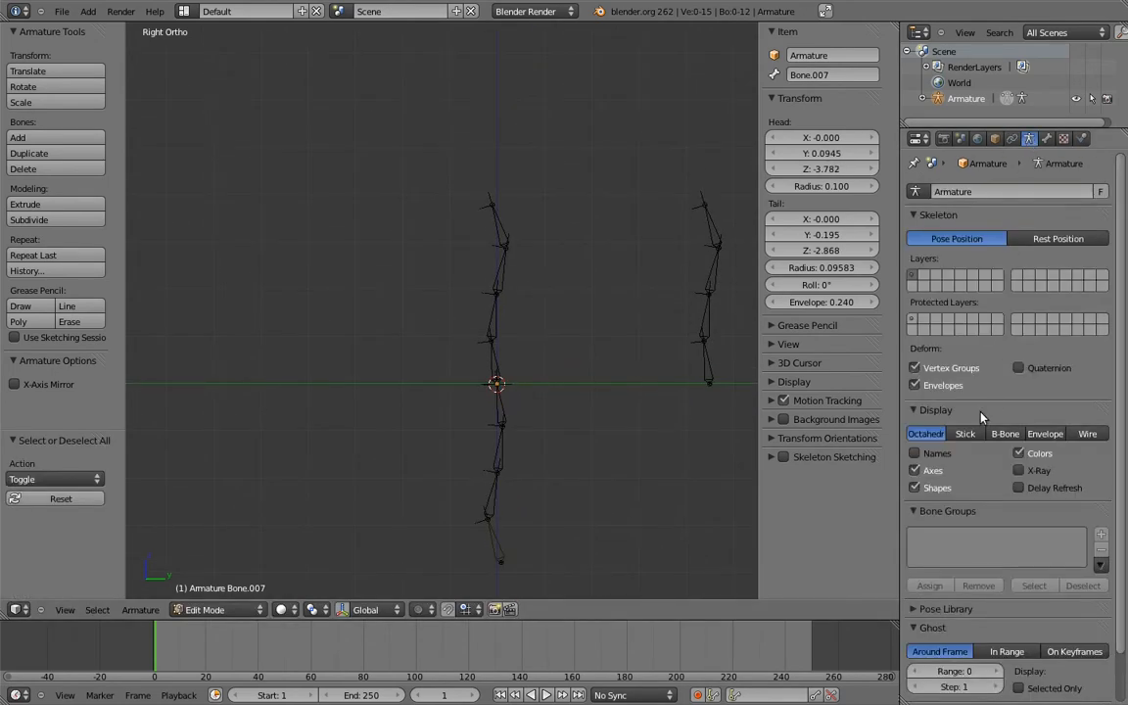
{"action": "left_click", "coordinate": [963, 435]}
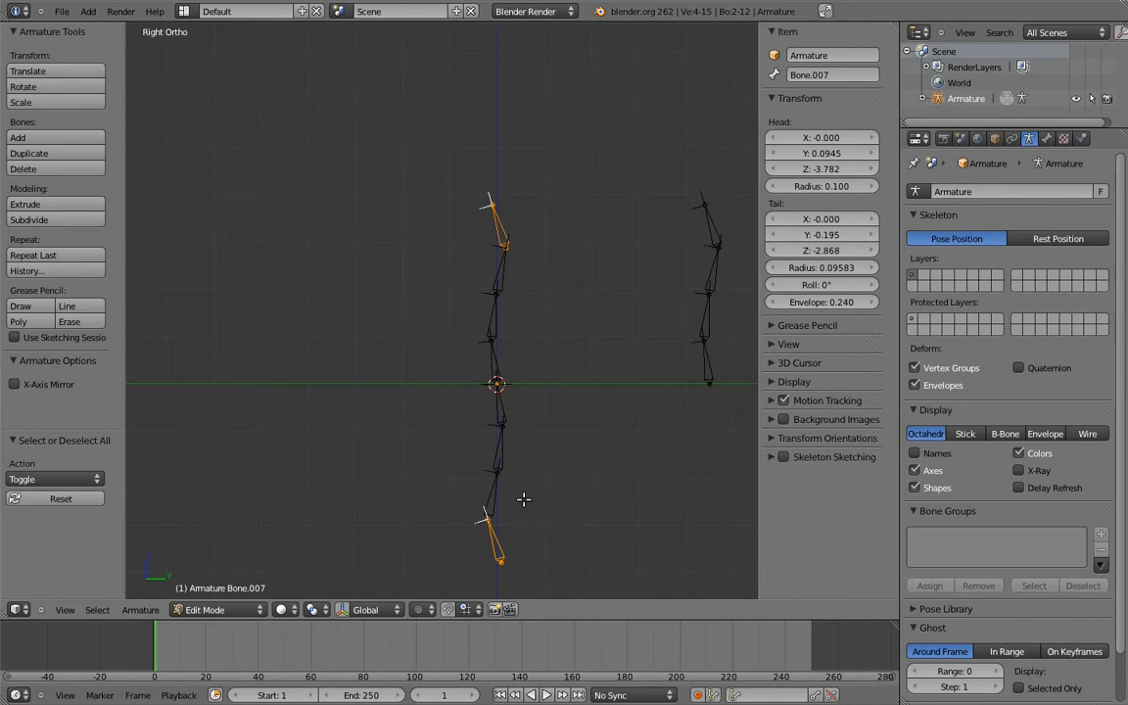
- Give the reversed chain's bones Copy Rotation constraints to their counterparts in Pose Mode
{"action": "left_click", "coordinate": [204, 609]}
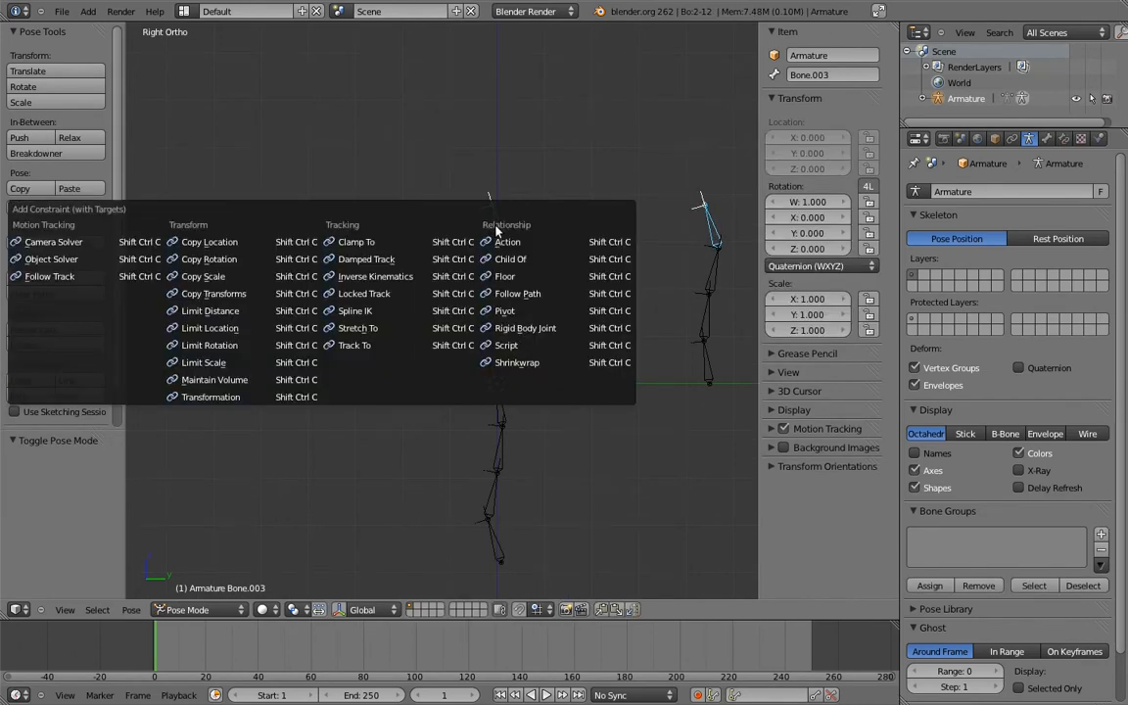
{"action": "left_click", "coordinate": [207, 258]}
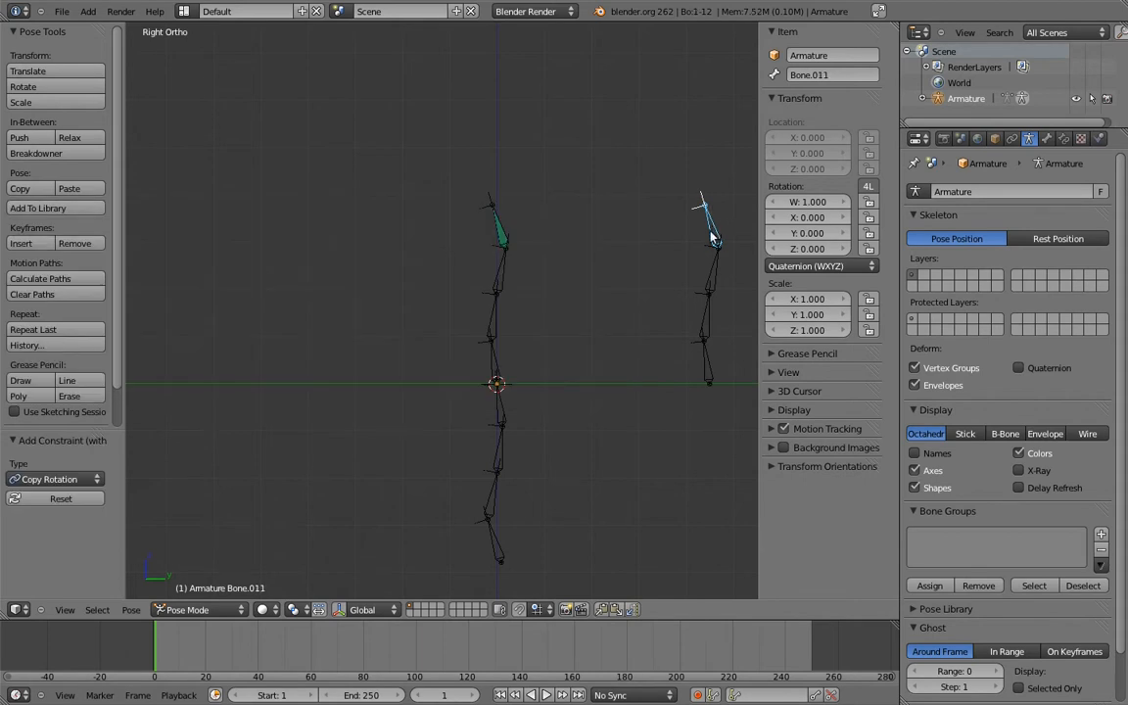
{"action": "left_click", "coordinate": [493, 532]}
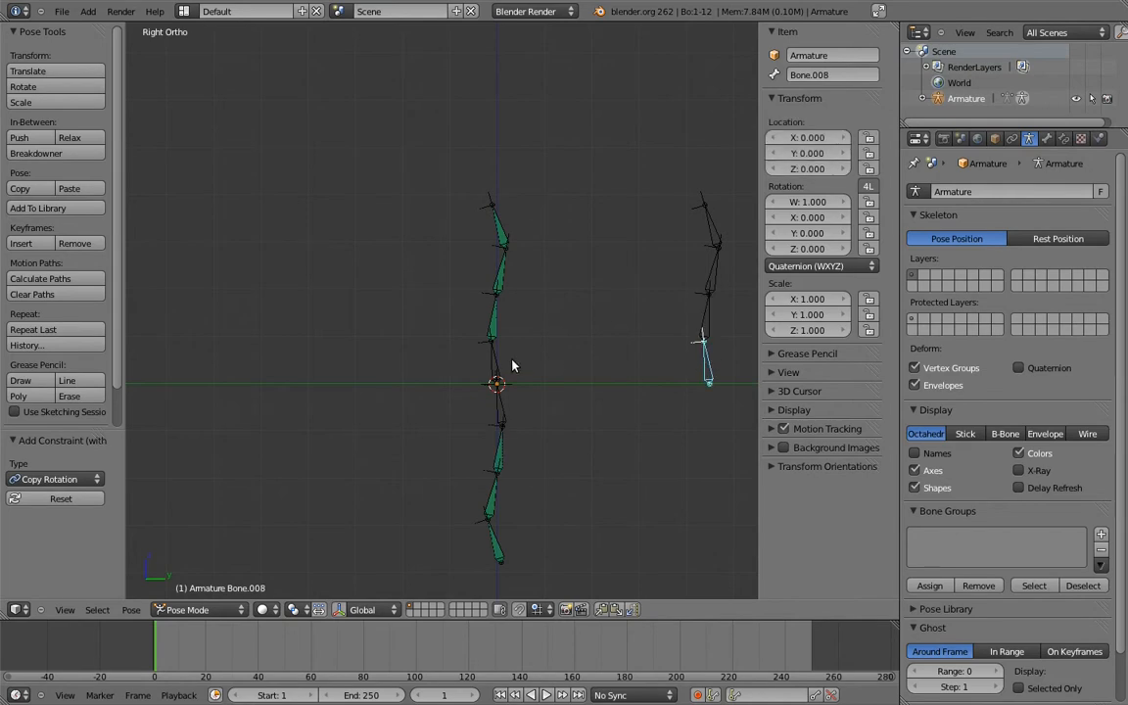
{"action": "left_click", "coordinate": [499, 411]}
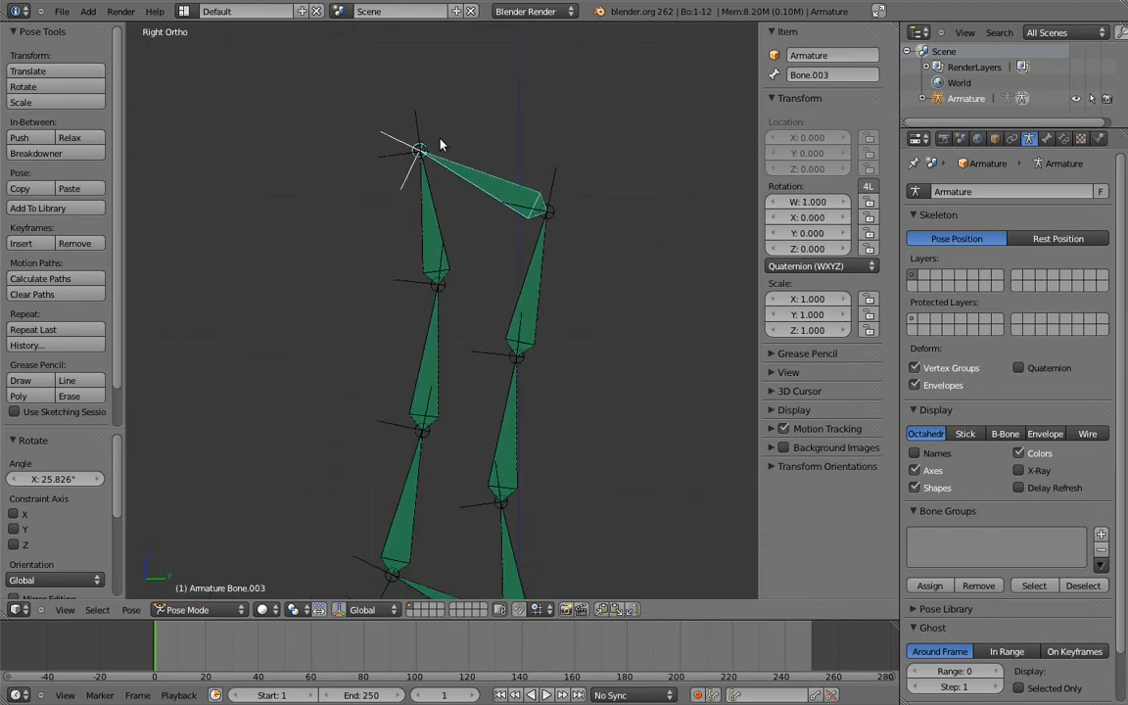
{"action": "mouse_move", "coordinate": [453, 114]}
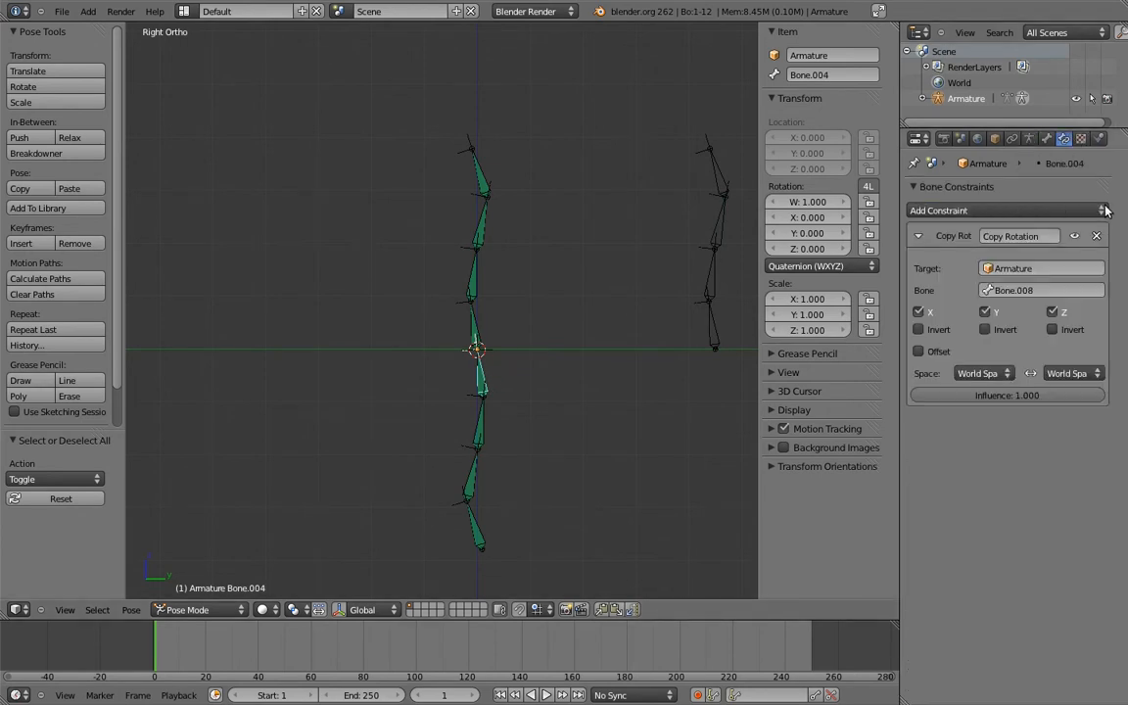
- Remove the lower bones' Copy Rotation and parent them across chains with Keep Offset
{"action": "left_click", "coordinate": [478, 411]}
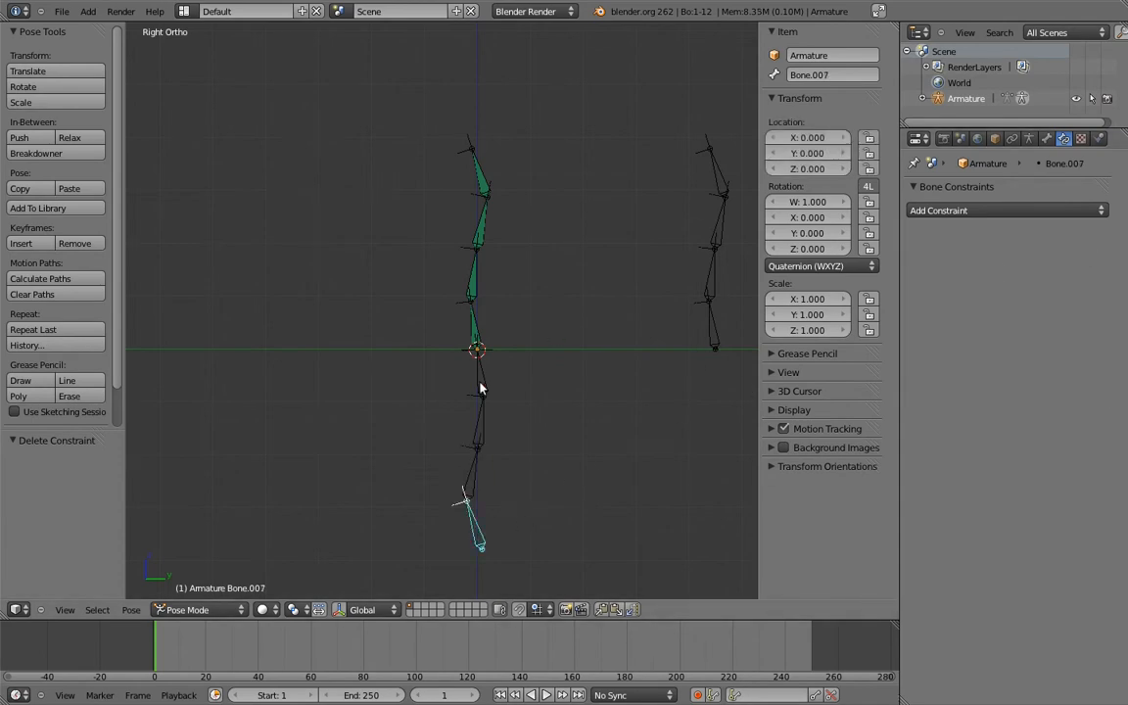
{"action": "left_click", "coordinate": [195, 609]}
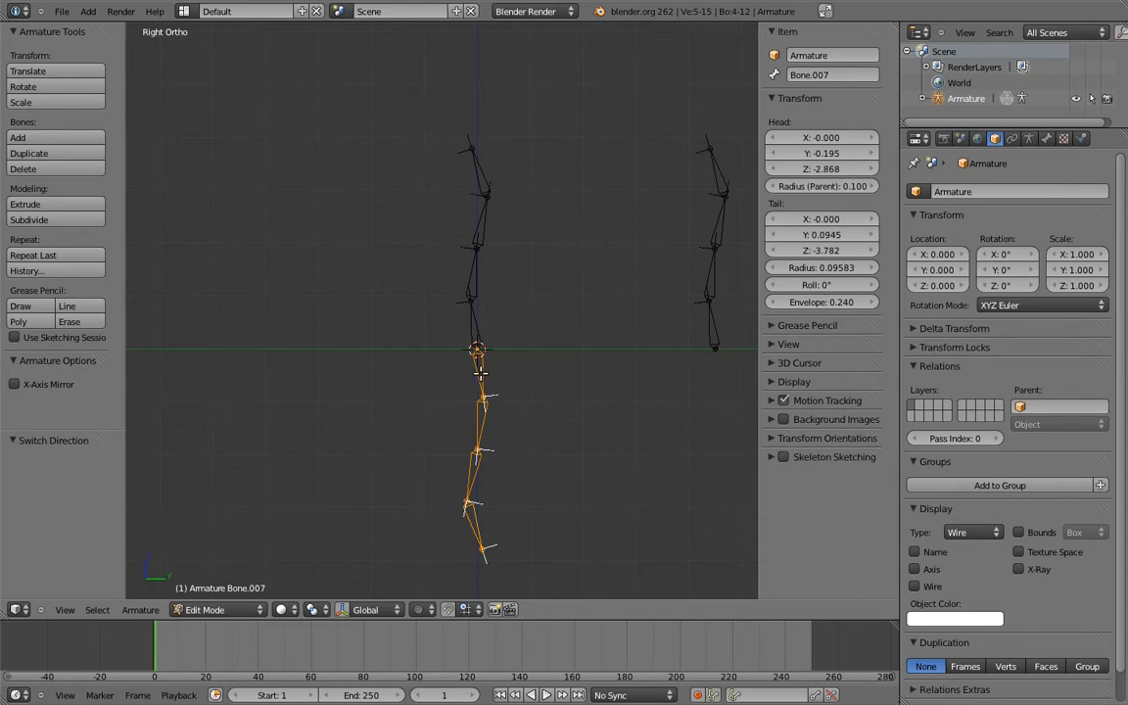
{"action": "key", "text": "ctrl+p"}
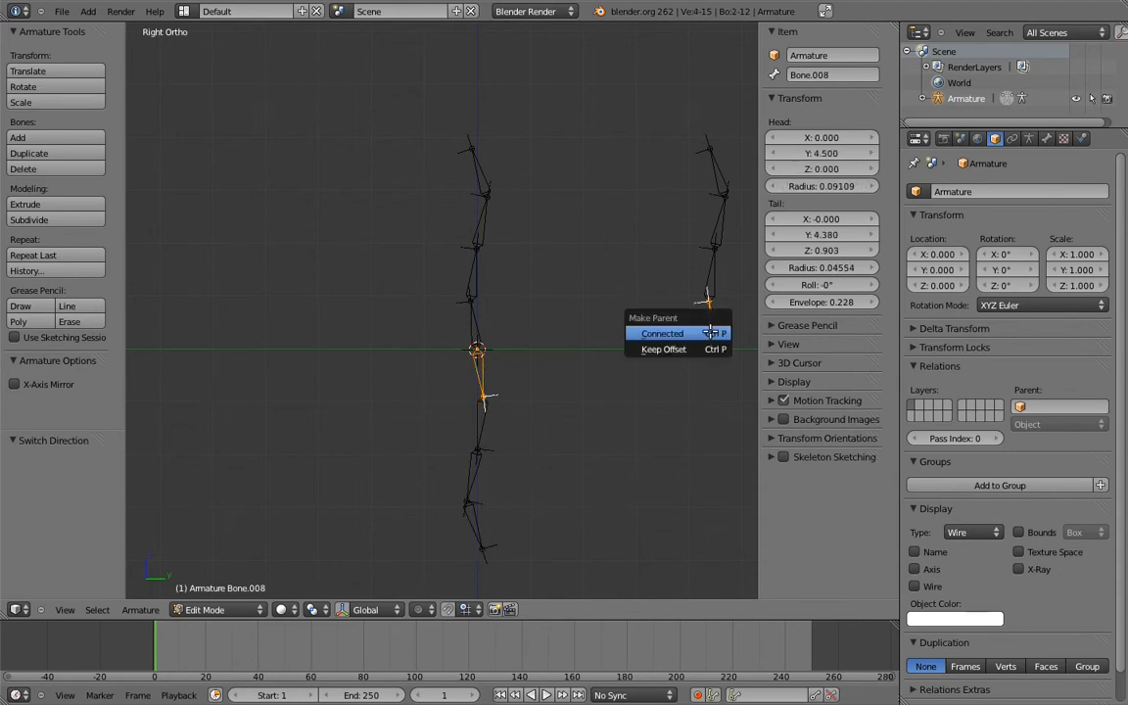
{"action": "left_click", "coordinate": [664, 349]}
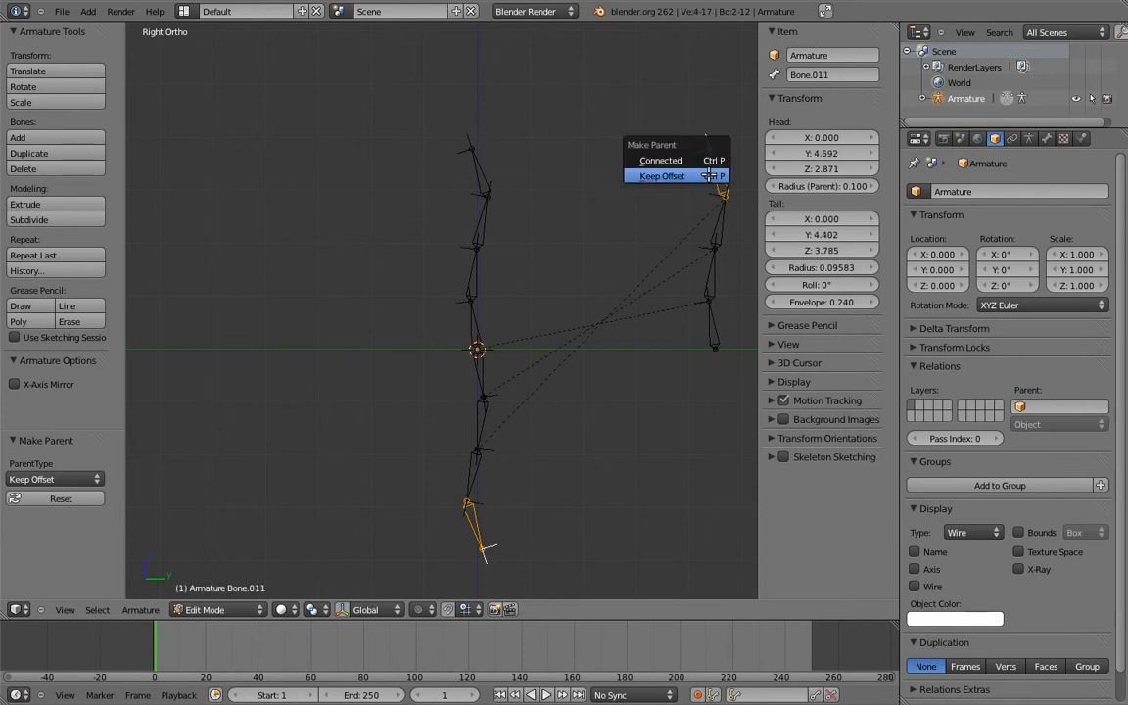
{"action": "left_click", "coordinate": [662, 176]}
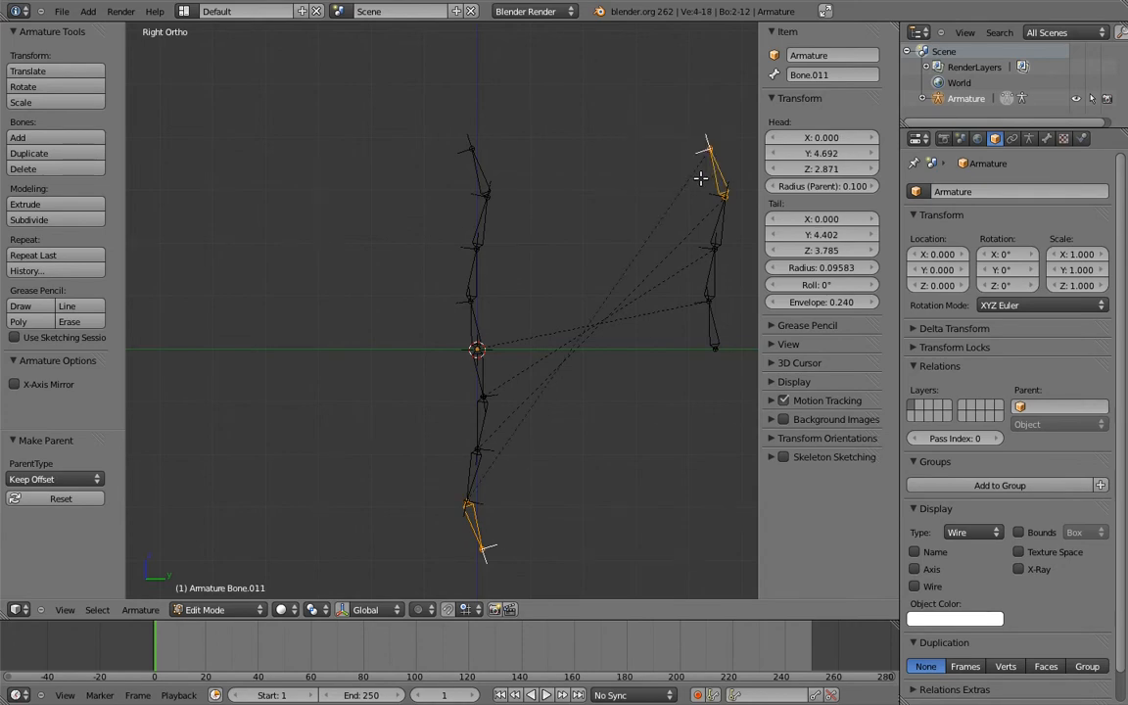
{"action": "left_click", "coordinate": [199, 609]}
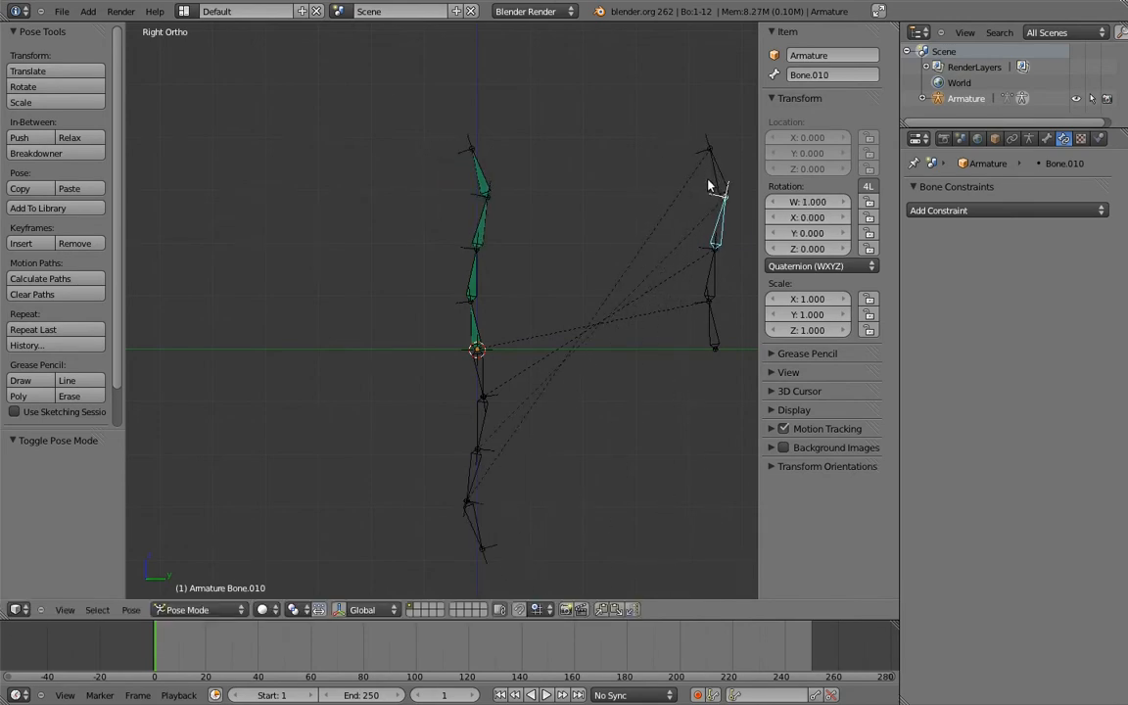
{"action": "mouse_move", "coordinate": [701, 226]}
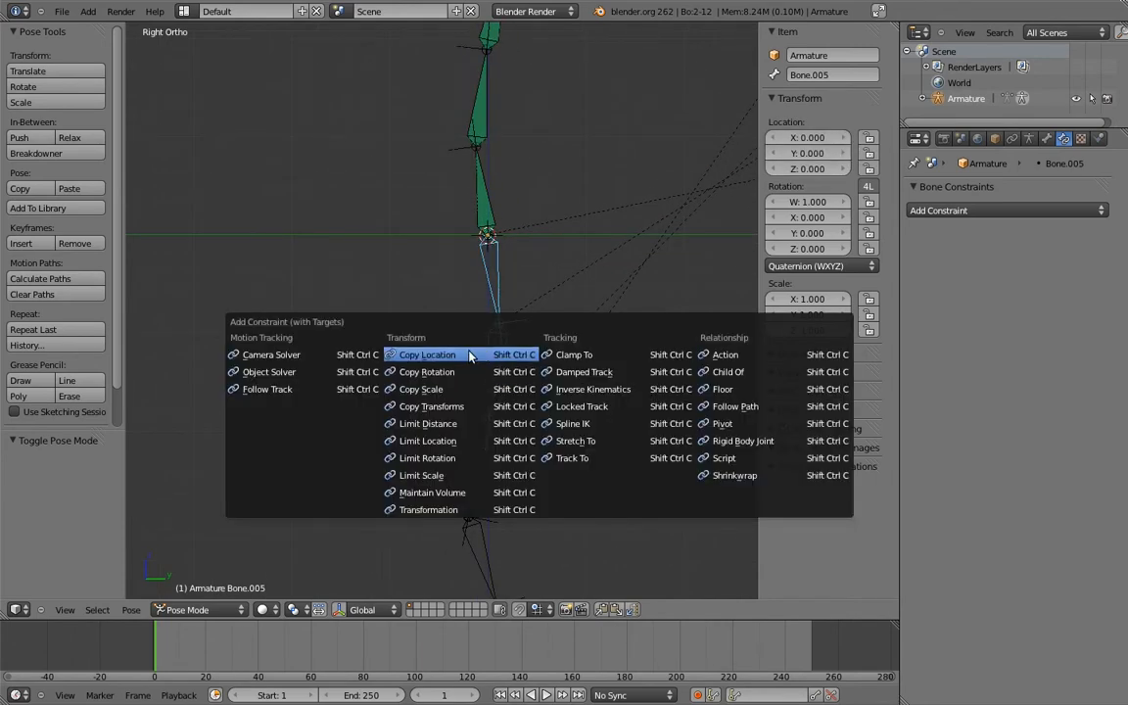
- Give Bone.005 a Copy Location constraint on Bone.004 with Head/Tail 1.0
{"action": "left_click", "coordinate": [427, 354]}
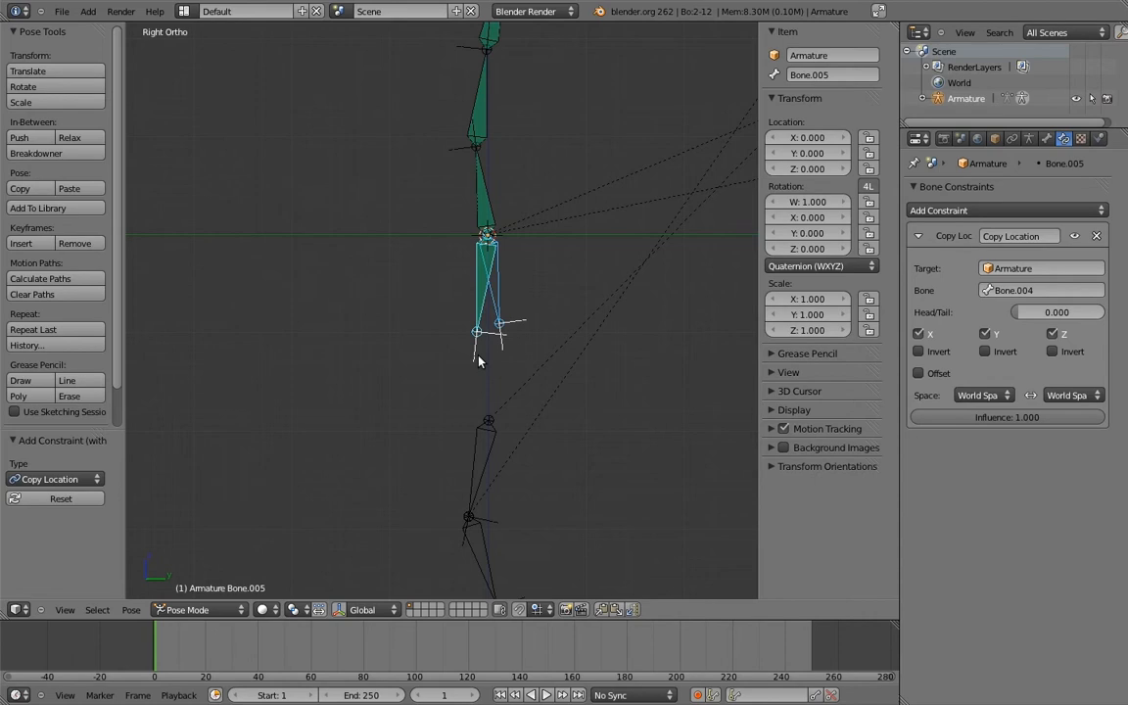
{"action": "mouse_move", "coordinate": [490, 372]}
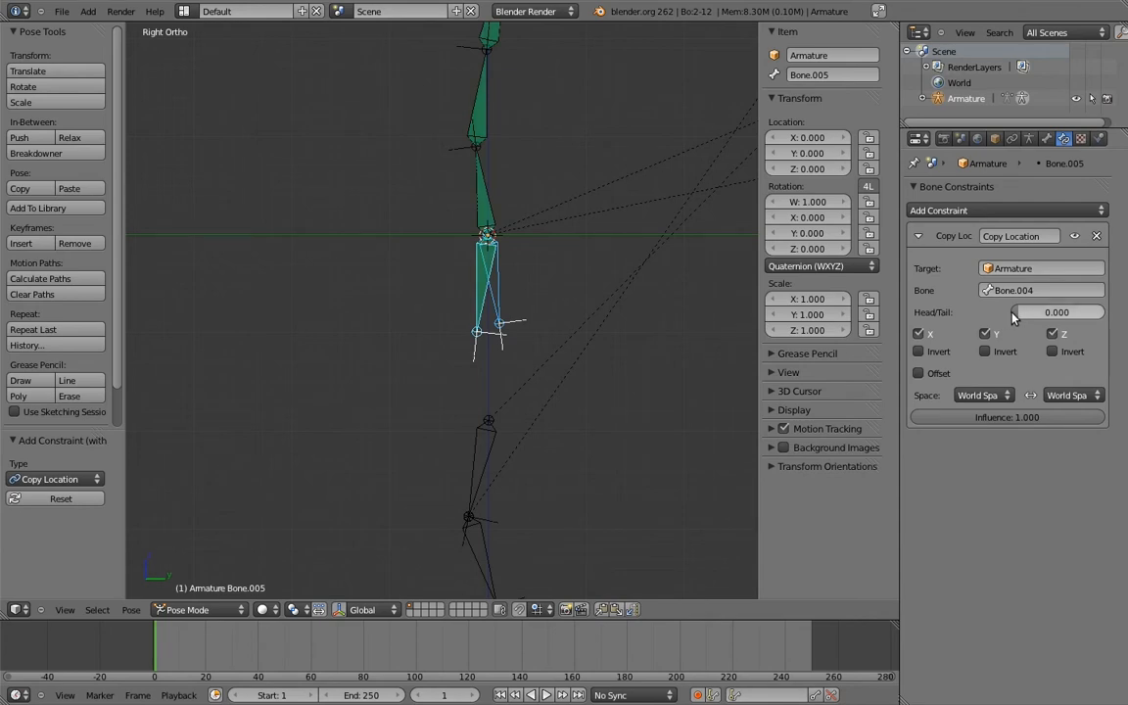
{"action": "left_click", "coordinate": [1057, 311]}
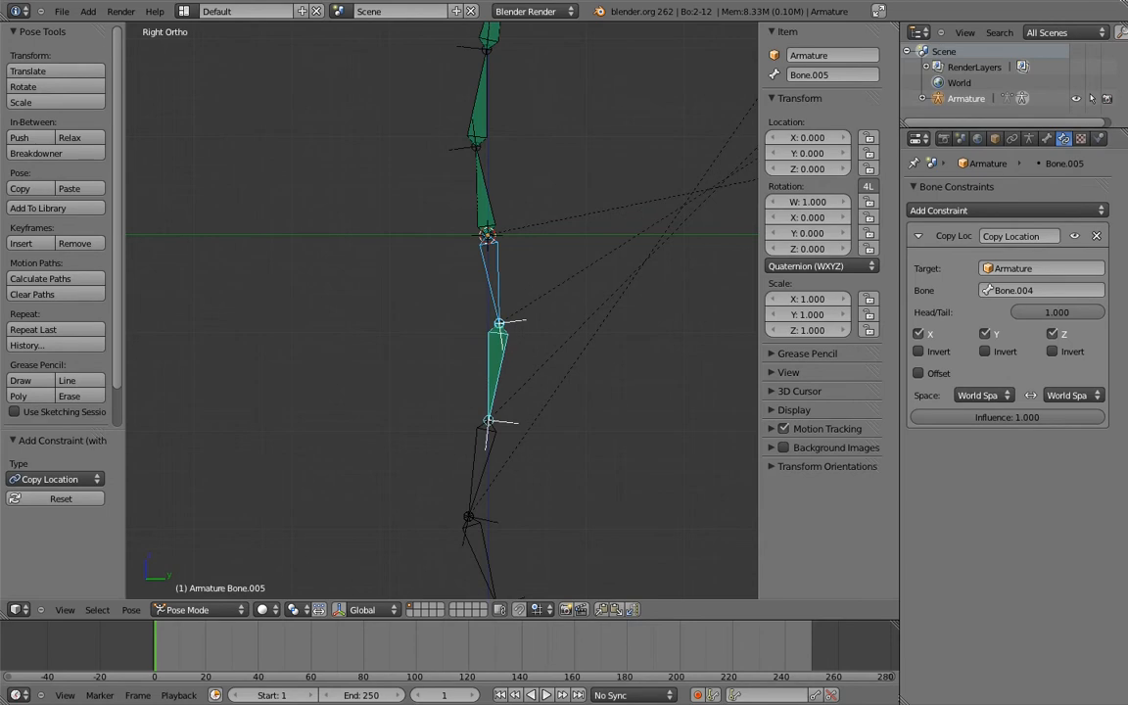
{"action": "mouse_move", "coordinate": [658, 374]}
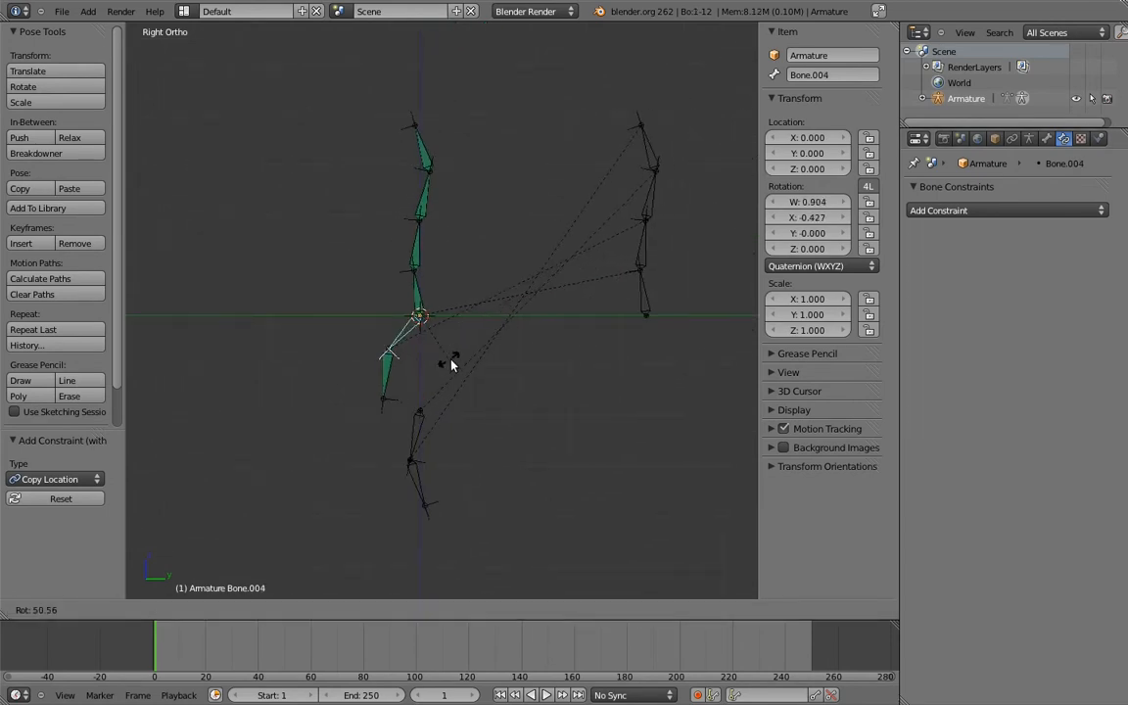
- Make Bone.007 copy Bone.006's tail location, then select the reverse chain's Bone.012
{"action": "left_click_drag", "start_coordinate": [455, 356], "coordinate": [481, 348]}
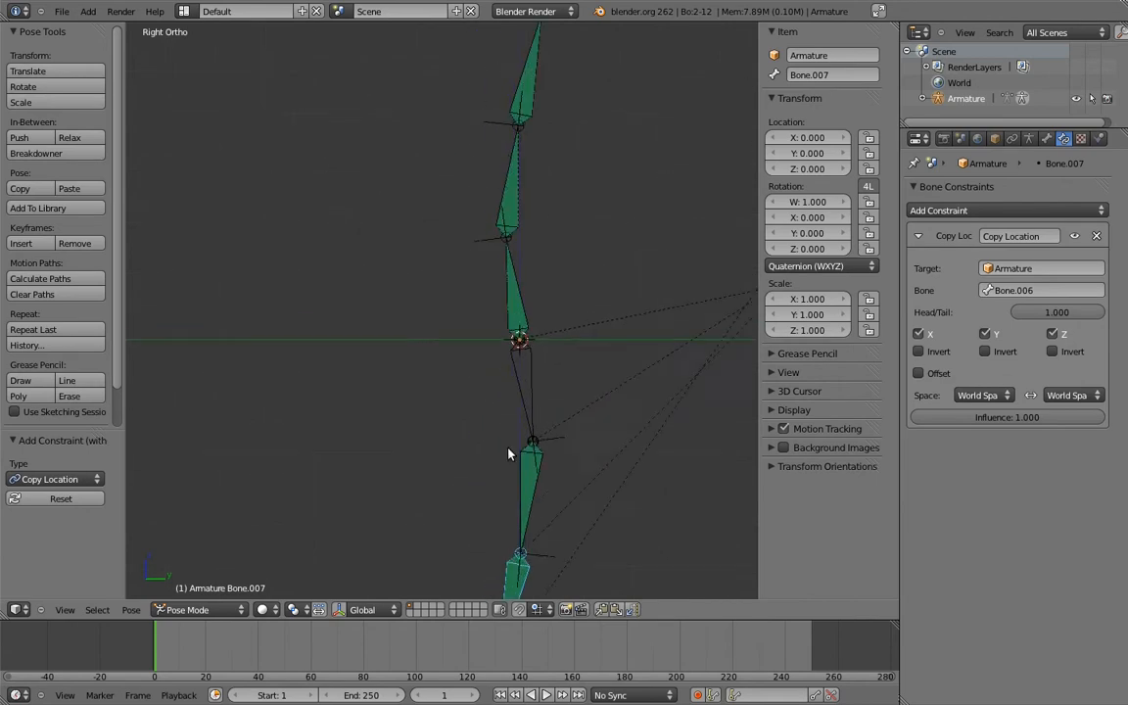
{"action": "left_click", "coordinate": [186, 609]}
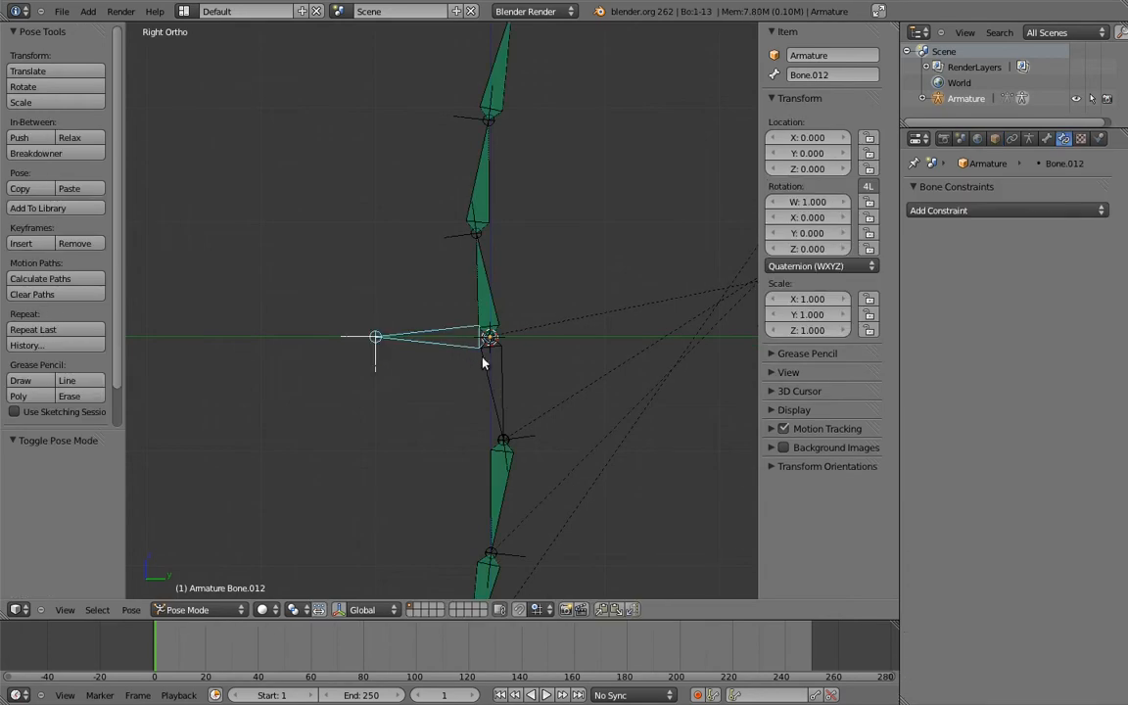
{"action": "left_click", "coordinate": [1002, 209]}
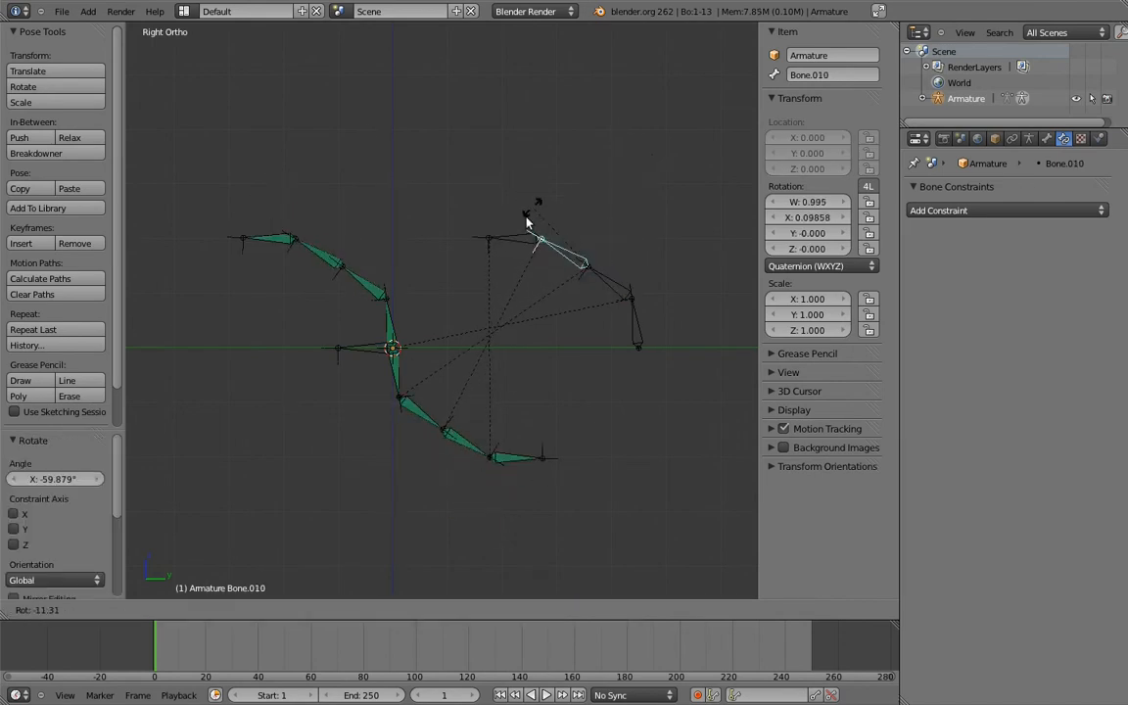
{"action": "left_click_drag", "start_coordinate": [526, 220], "coordinate": [564, 272]}
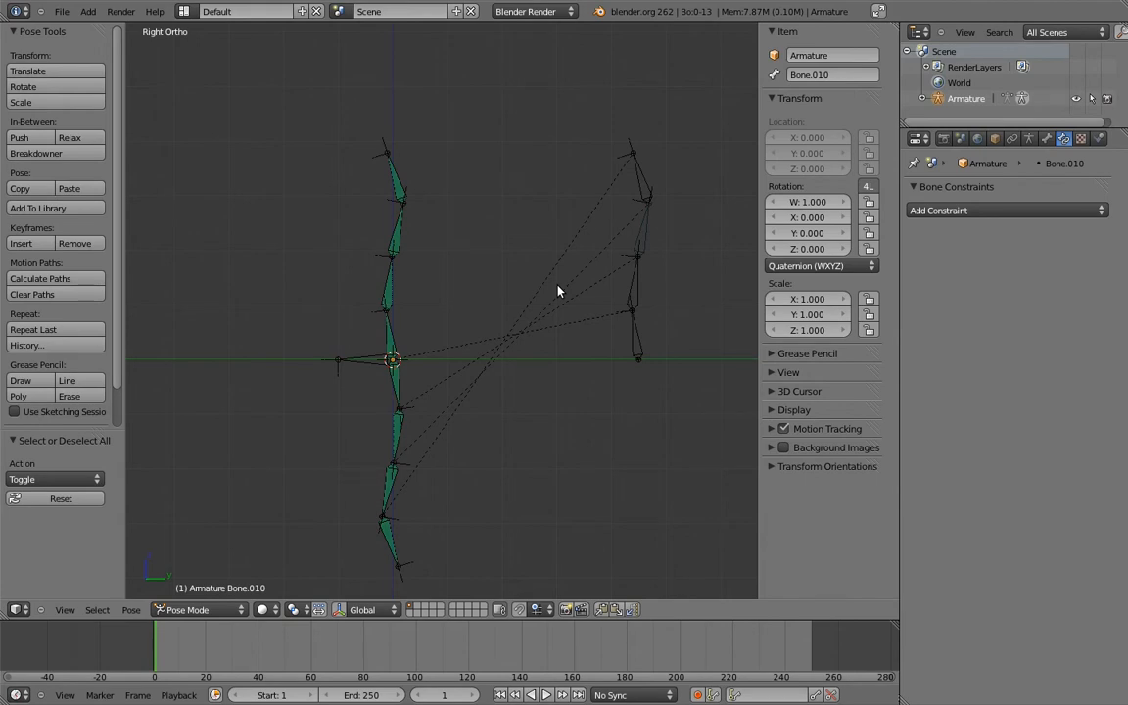
{"action": "mouse_move", "coordinate": [442, 298]}
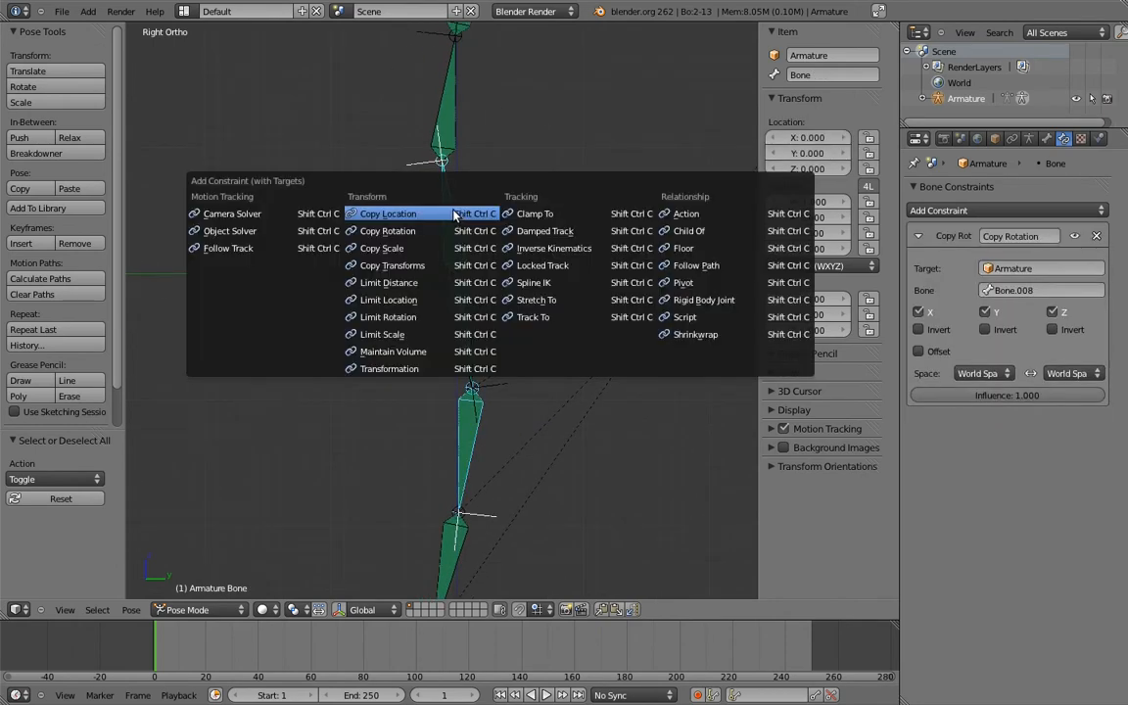
- Stack Copy Location constraints on the root bone targeting Bone.004 and Bone.005, with a test rotation
{"action": "left_click", "coordinate": [387, 214]}
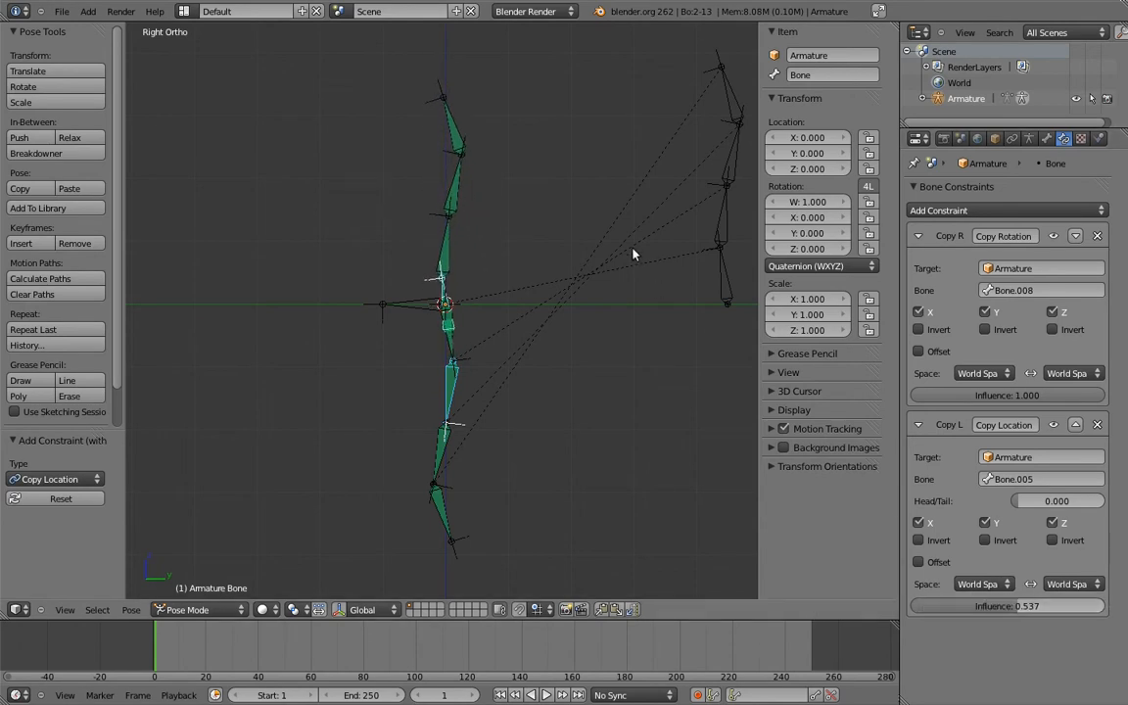
{"action": "mouse_move", "coordinate": [636, 239]}
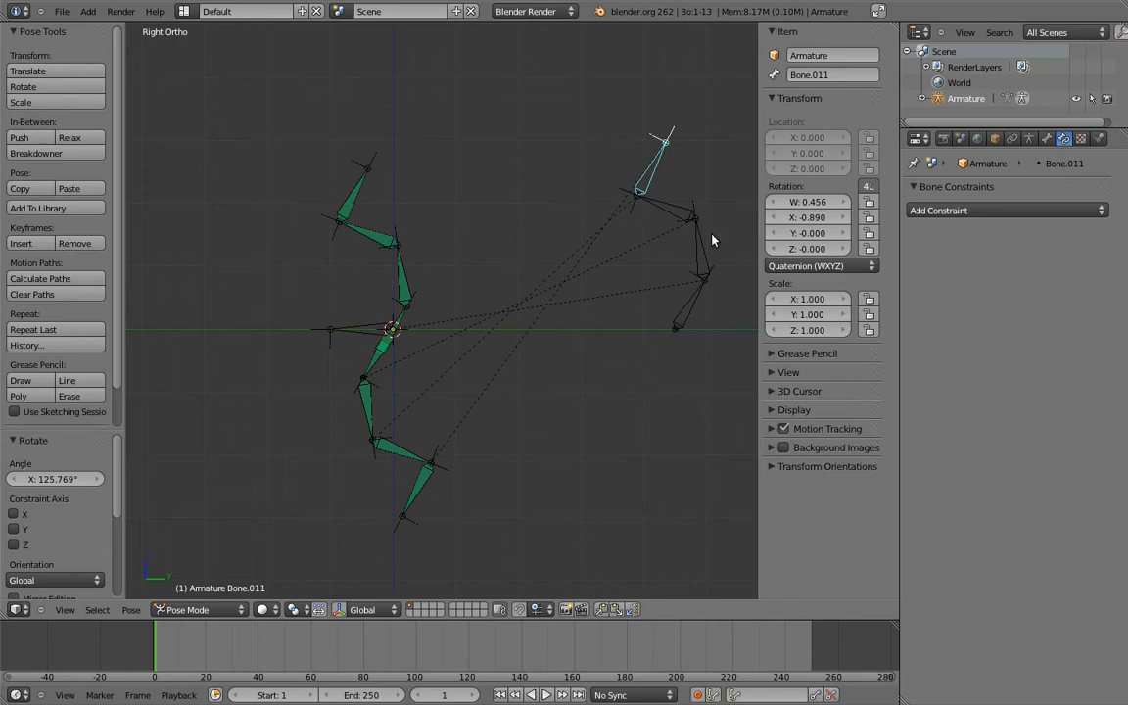
{"action": "left_click", "coordinate": [686, 313]}
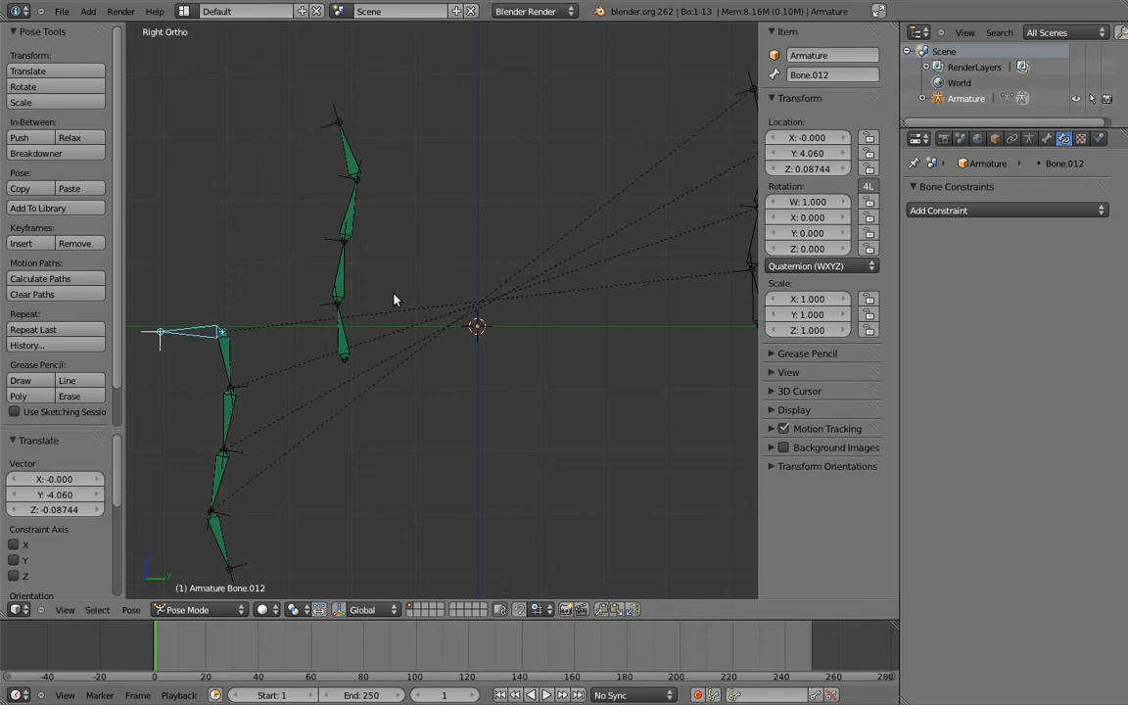
{"action": "mouse_move", "coordinate": [392, 302]}
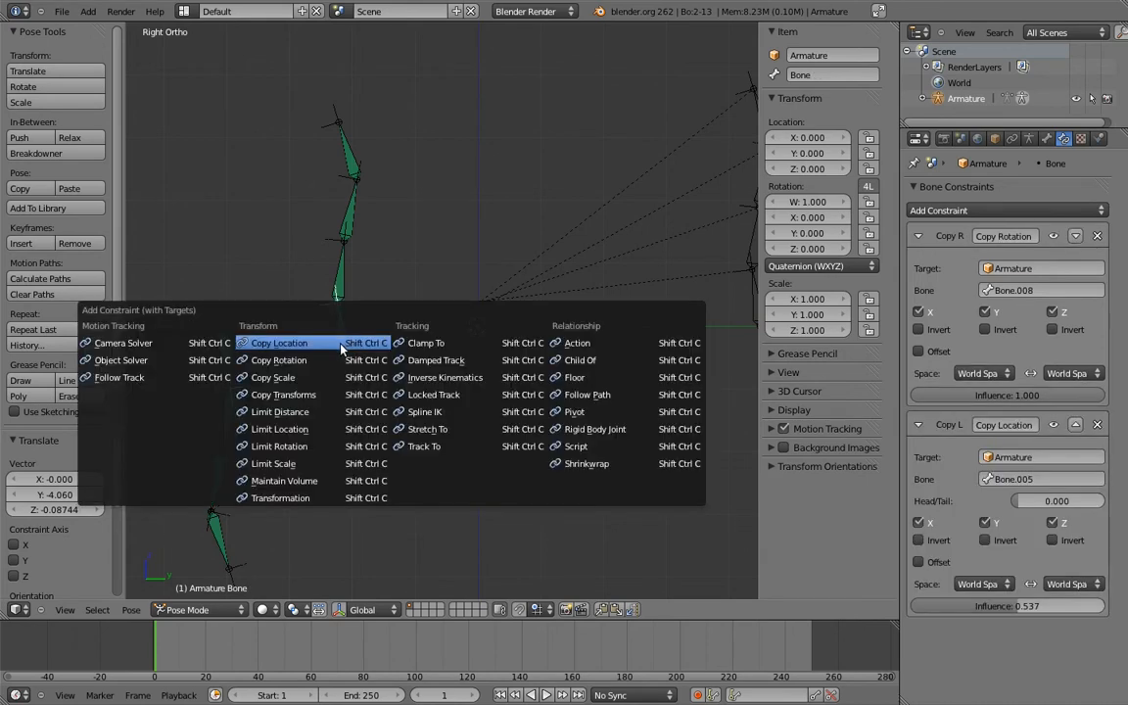
{"action": "left_click", "coordinate": [278, 342]}
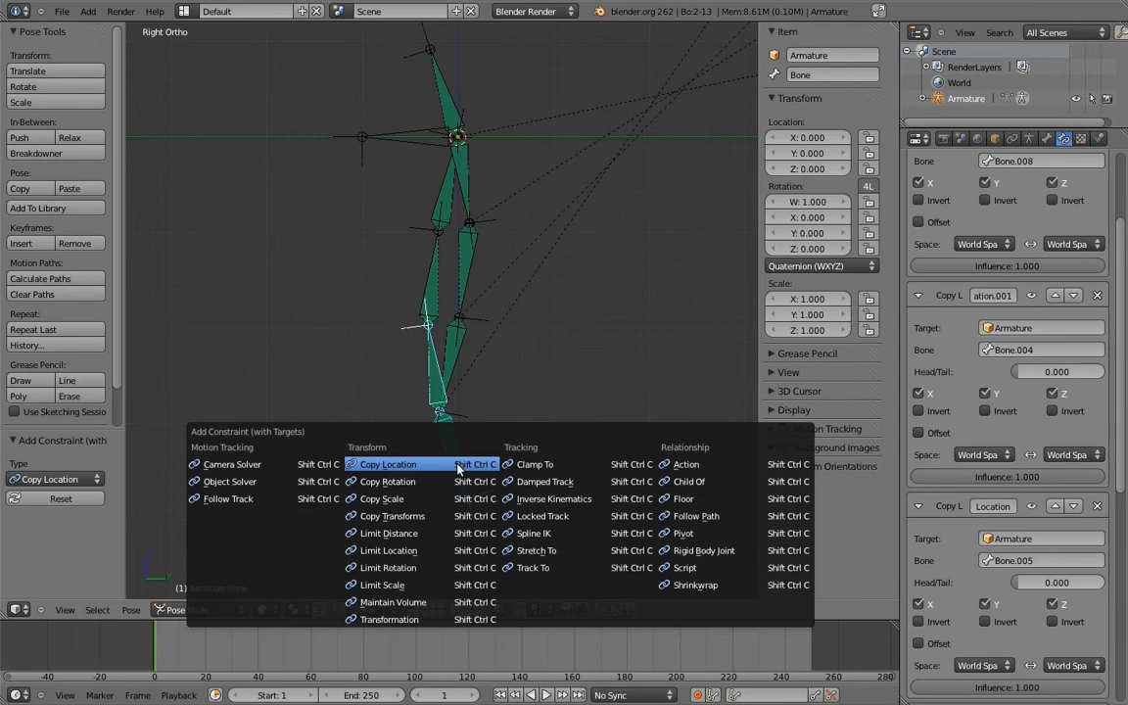
{"action": "left_click", "coordinate": [387, 462]}
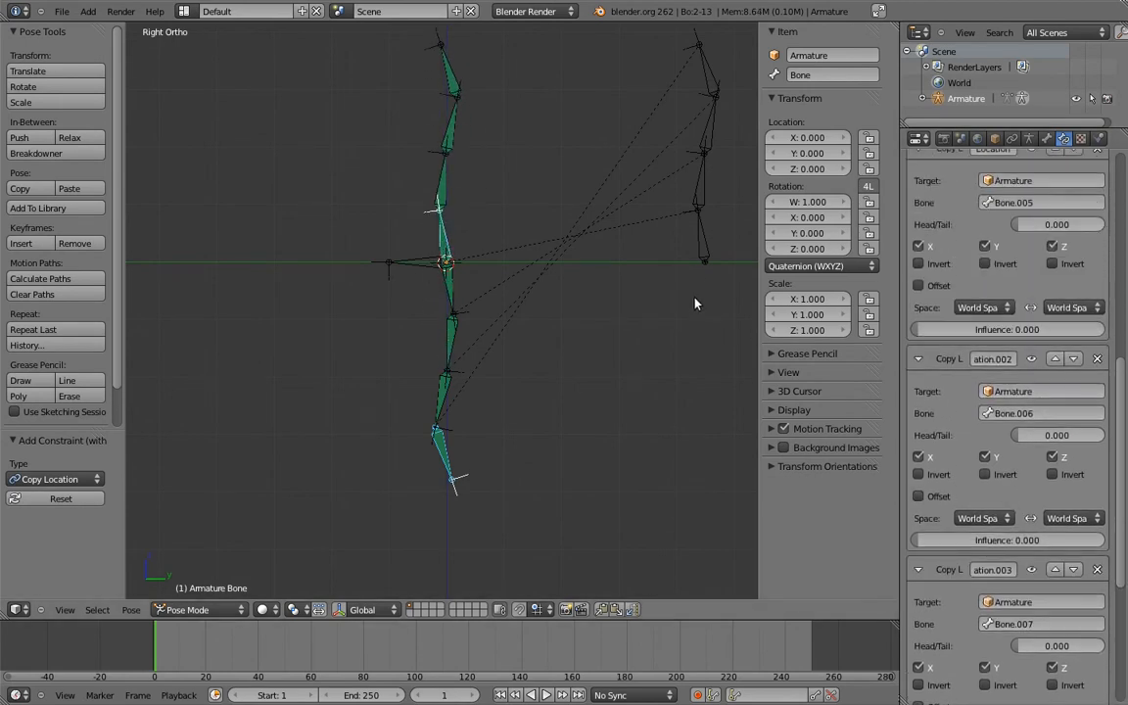
- Tune the root bone's Copy Location influences, Bone.005 full and Bone.006 partly raised
{"action": "left_click", "coordinate": [1006, 329]}
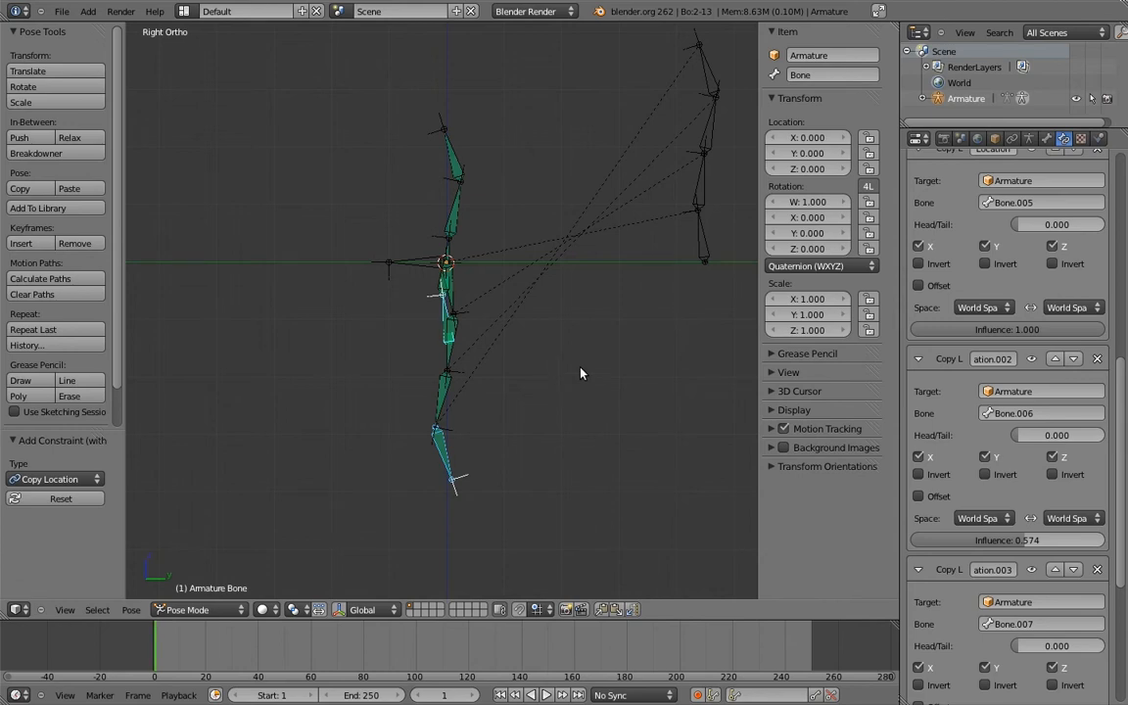
{"action": "mouse_move", "coordinate": [566, 186]}
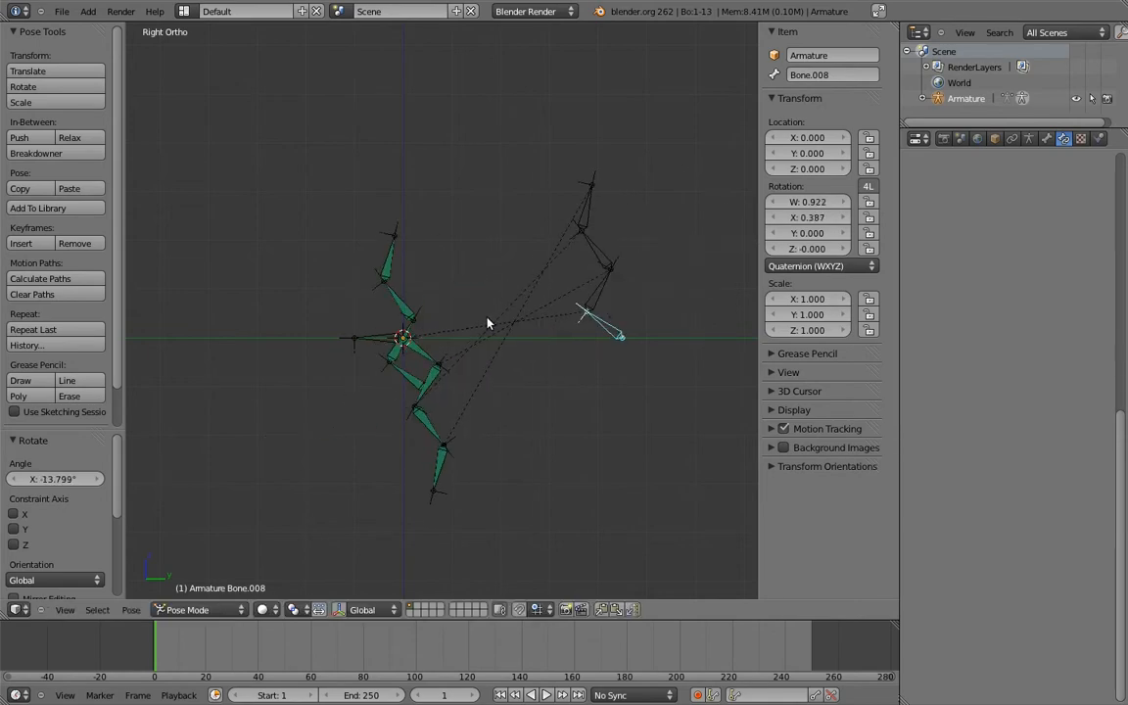
- Confirm Bone.008's test rotation and show Bone.012's Bone properties with Custom Properties
{"action": "left_click", "coordinate": [441, 368]}
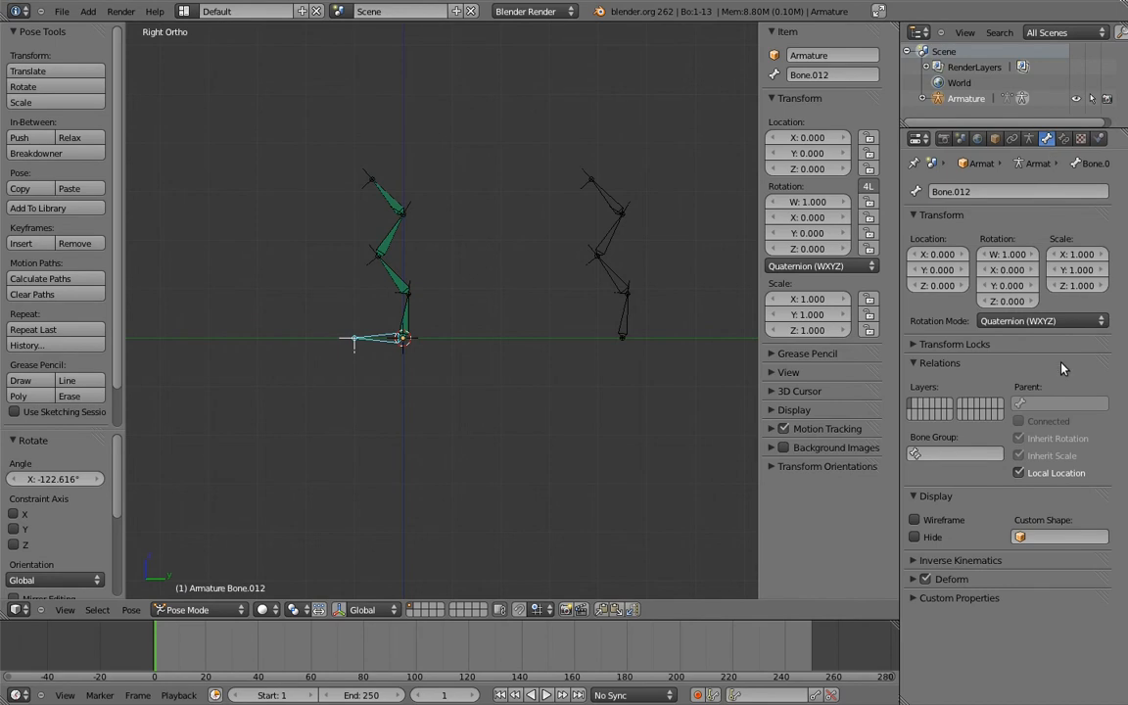
- Add a pivot_slide custom property to Bone.012 and a driver on the root bone's Copy Location influence
{"action": "left_click", "coordinate": [959, 598]}
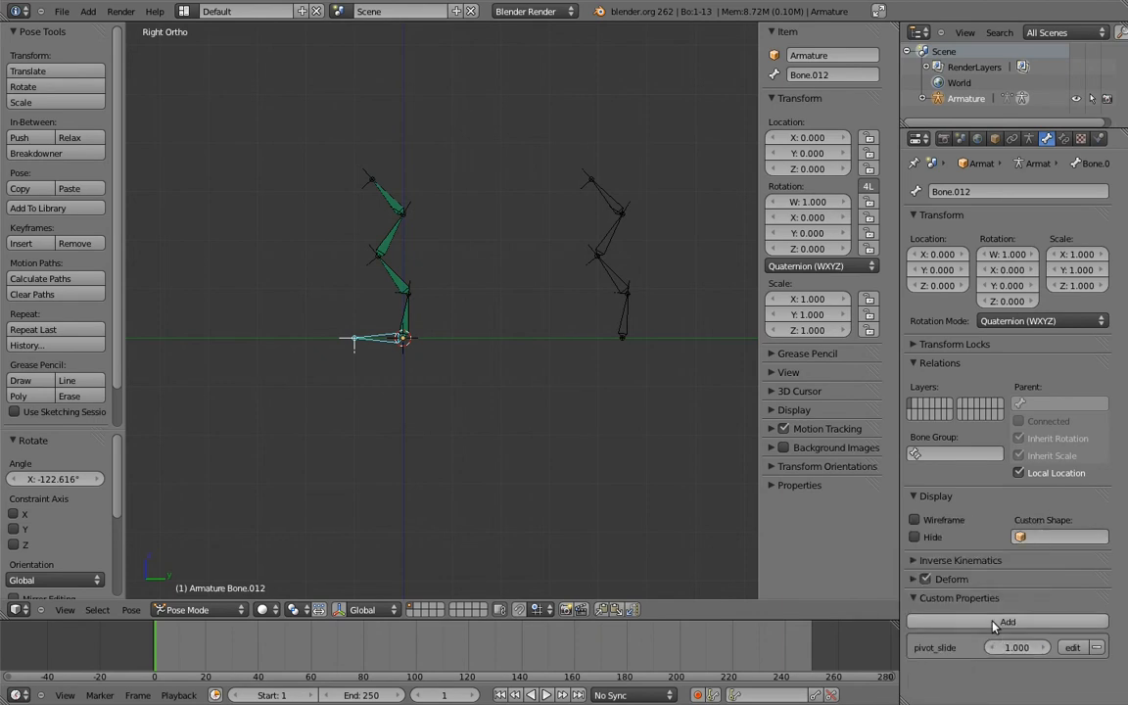
{"action": "left_click", "coordinate": [401, 290]}
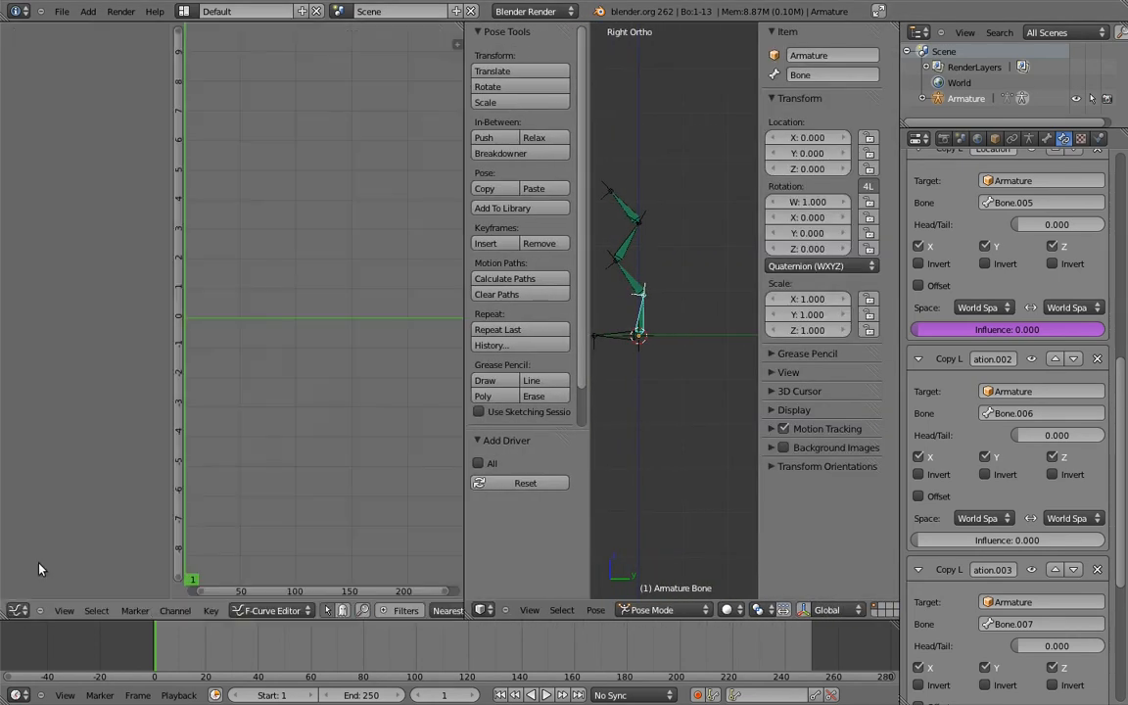
- Make the influence driver a Single Property variable on ["pivot_slide"] with expression var
{"action": "left_click", "coordinate": [264, 609]}
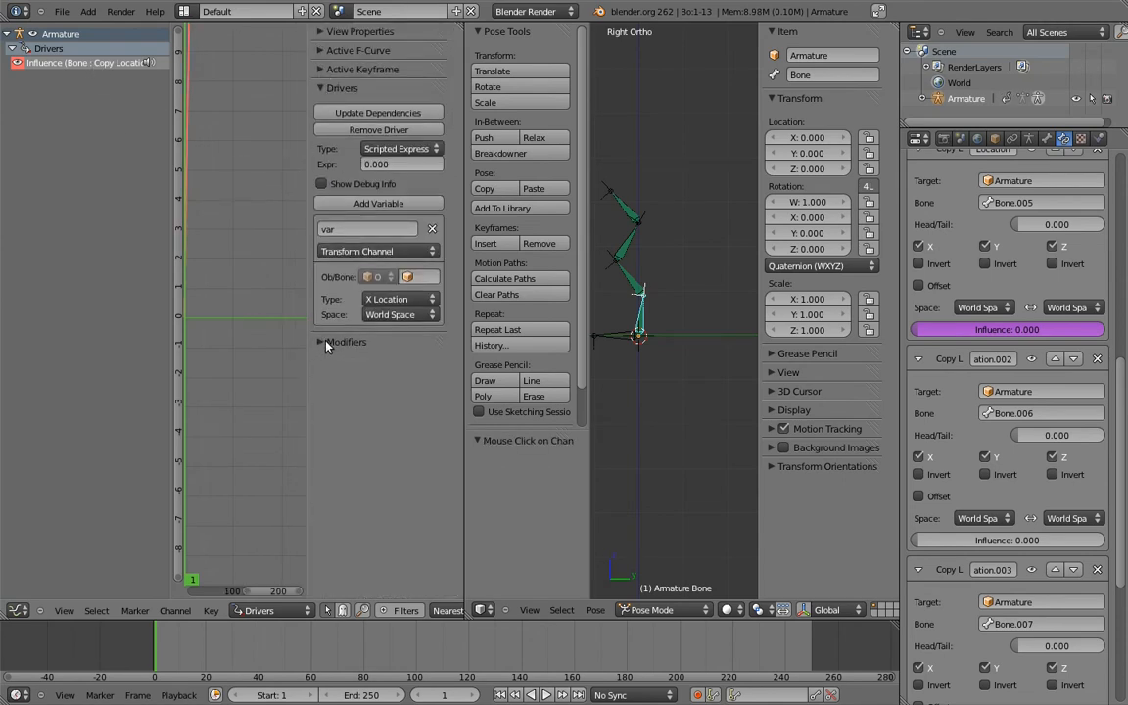
{"action": "left_click", "coordinate": [378, 251]}
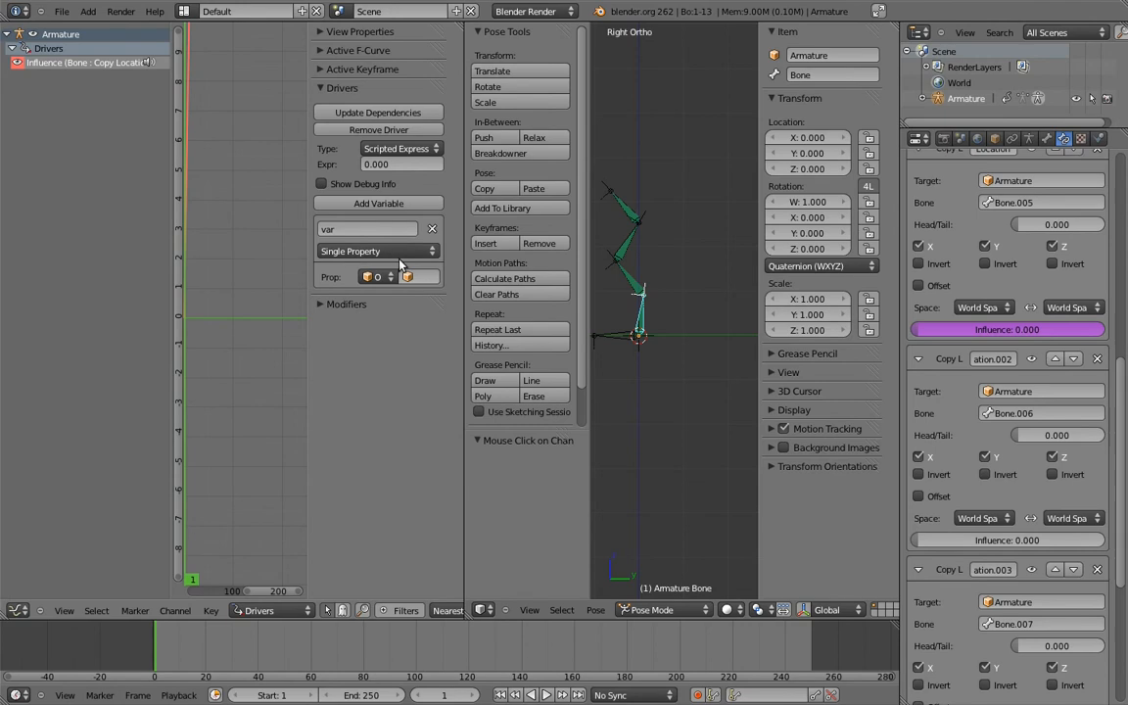
{"action": "left_click", "coordinate": [376, 276]}
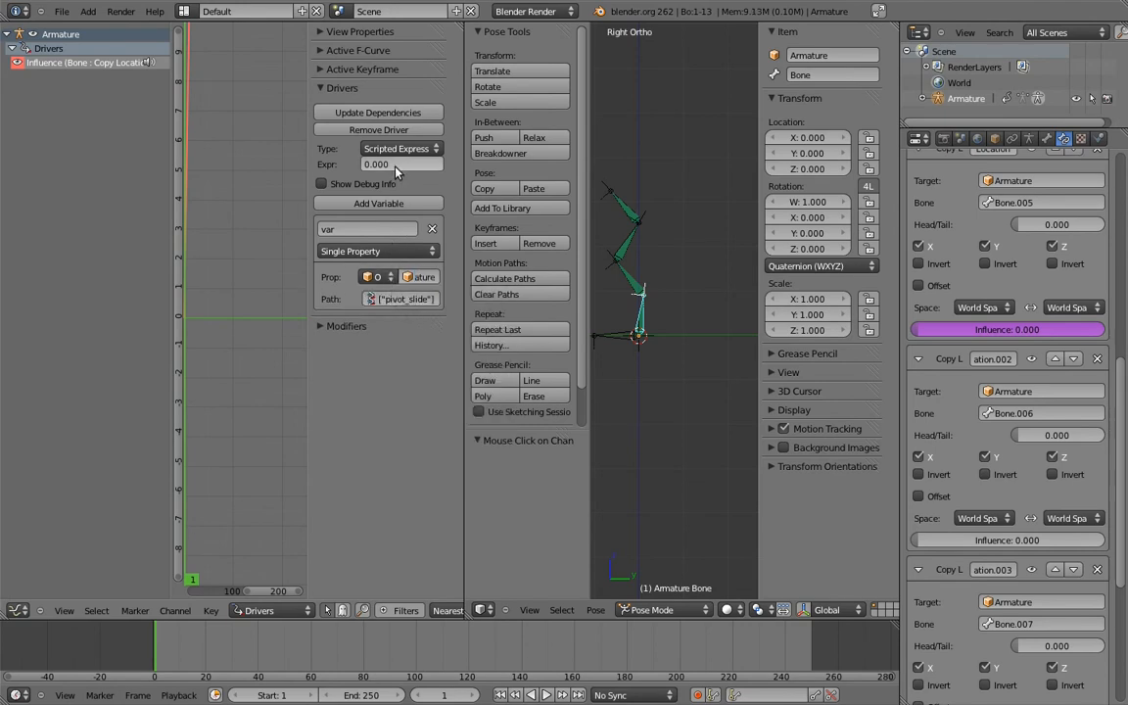
{"action": "type", "text": "var"}
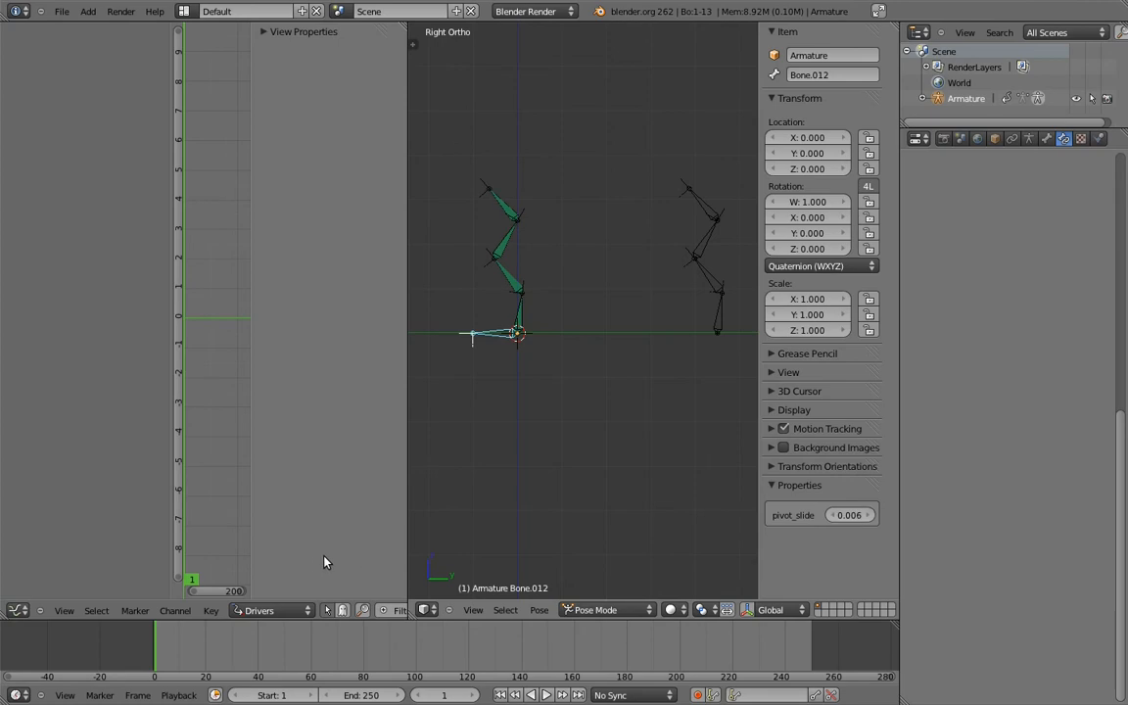
{"action": "mouse_move", "coordinate": [521, 486]}
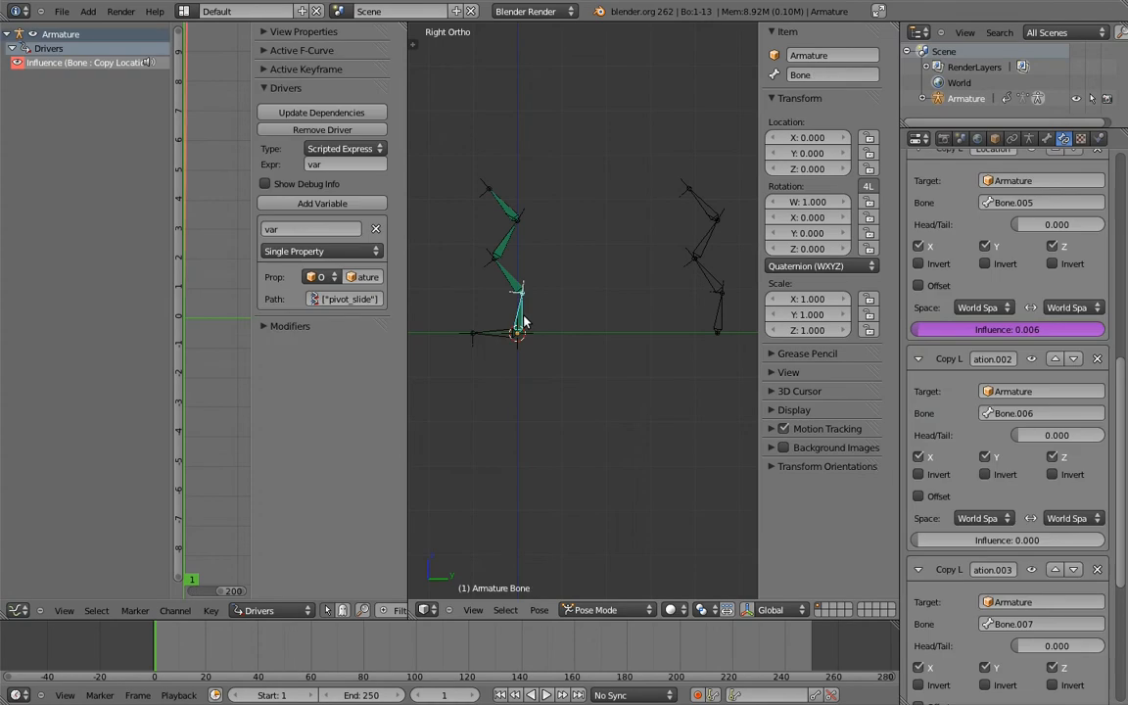
- Change the driver expression to var * 4 and nudge pivot_slide so the influence reads about 0.128
{"action": "left_click", "coordinate": [342, 164]}
{"action": "type", "text": " * 4"}
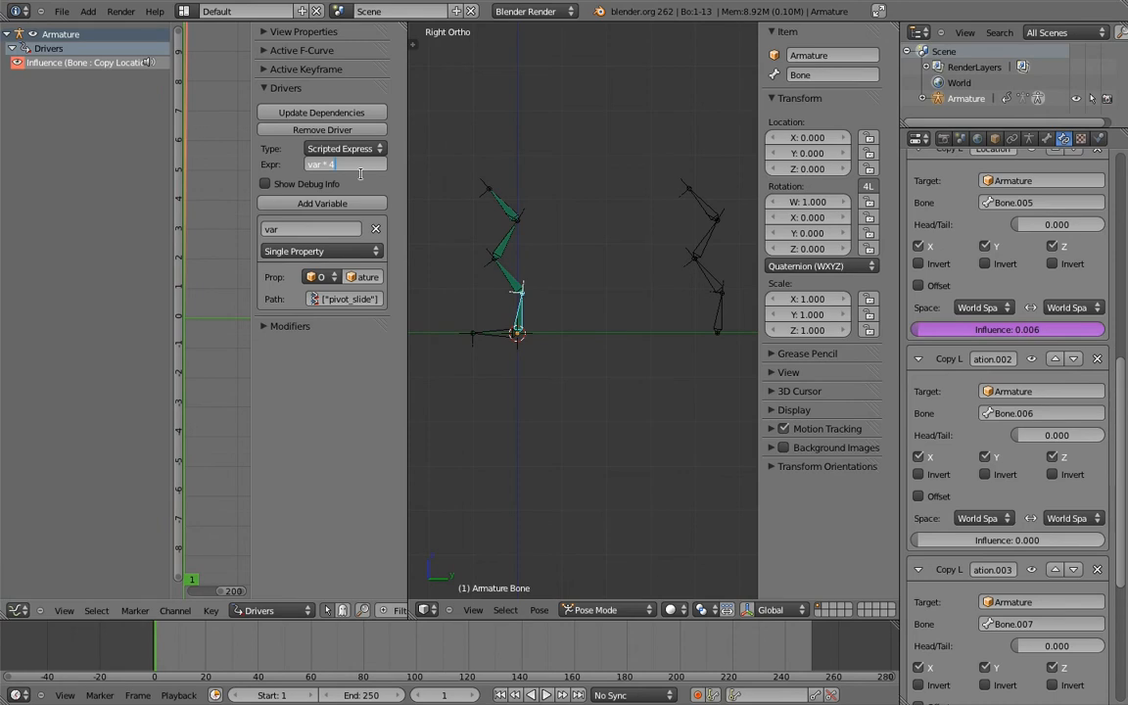
{"action": "left_click", "coordinate": [321, 112]}
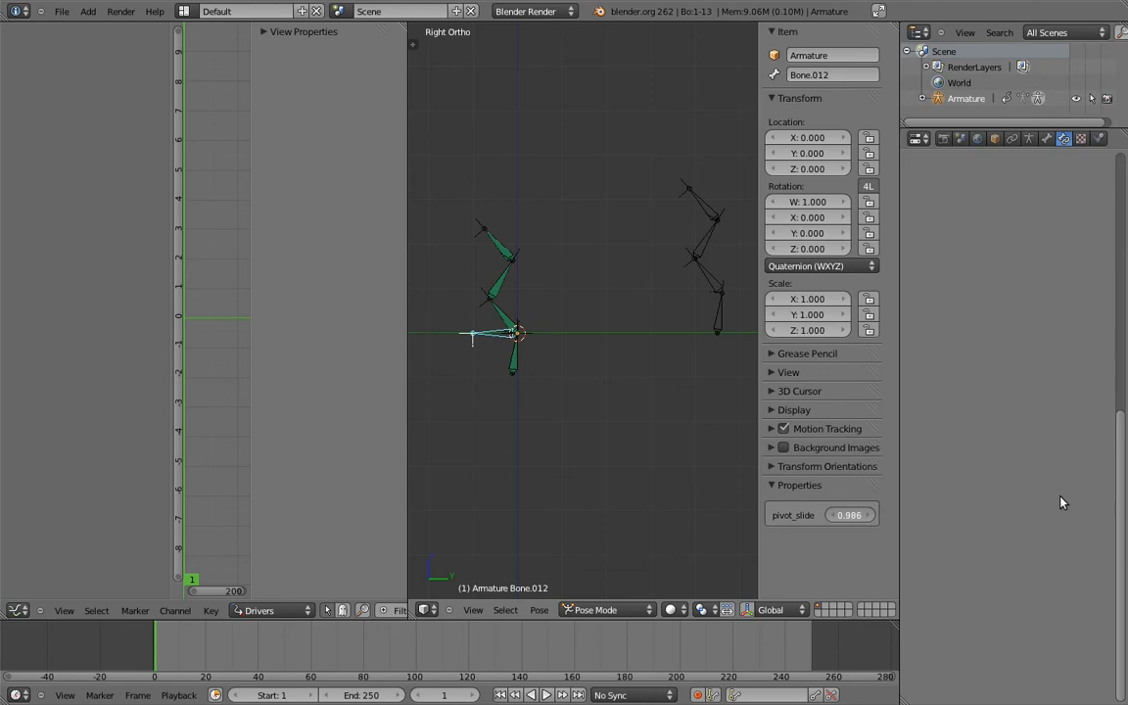
{"action": "left_click_drag", "start_coordinate": [842, 513], "coordinate": [793, 513]}
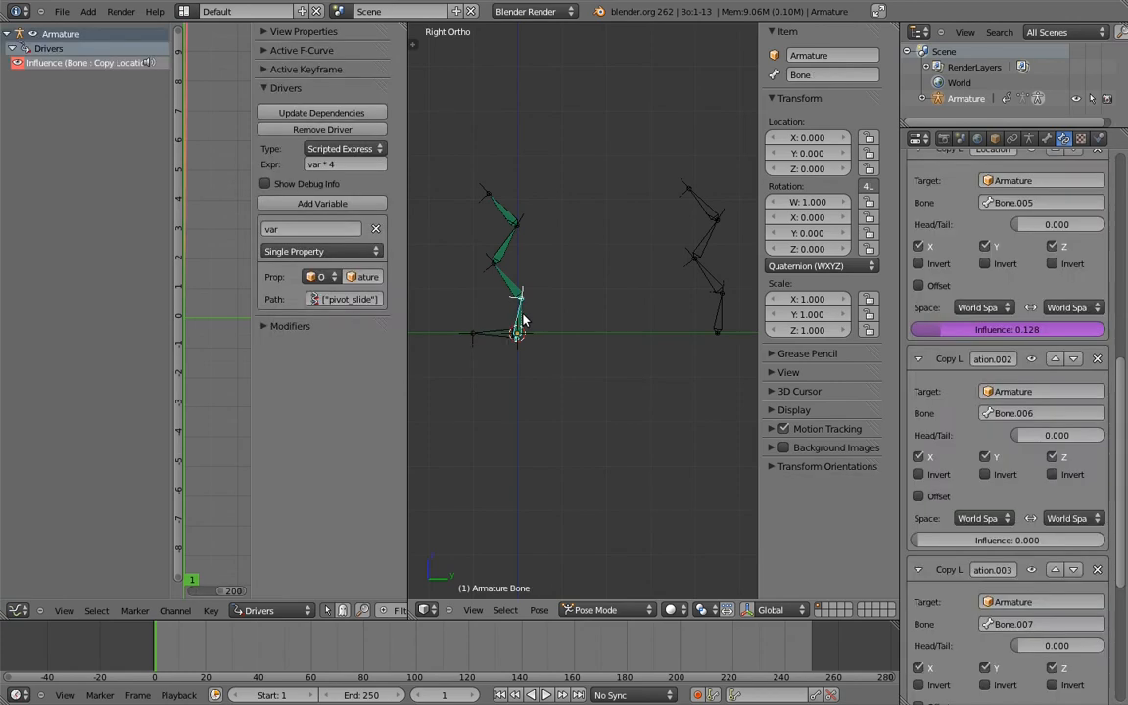
- Copy the influence driver and paste it onto the other Copy Location influences
{"action": "right_click", "coordinate": [1007, 329]}
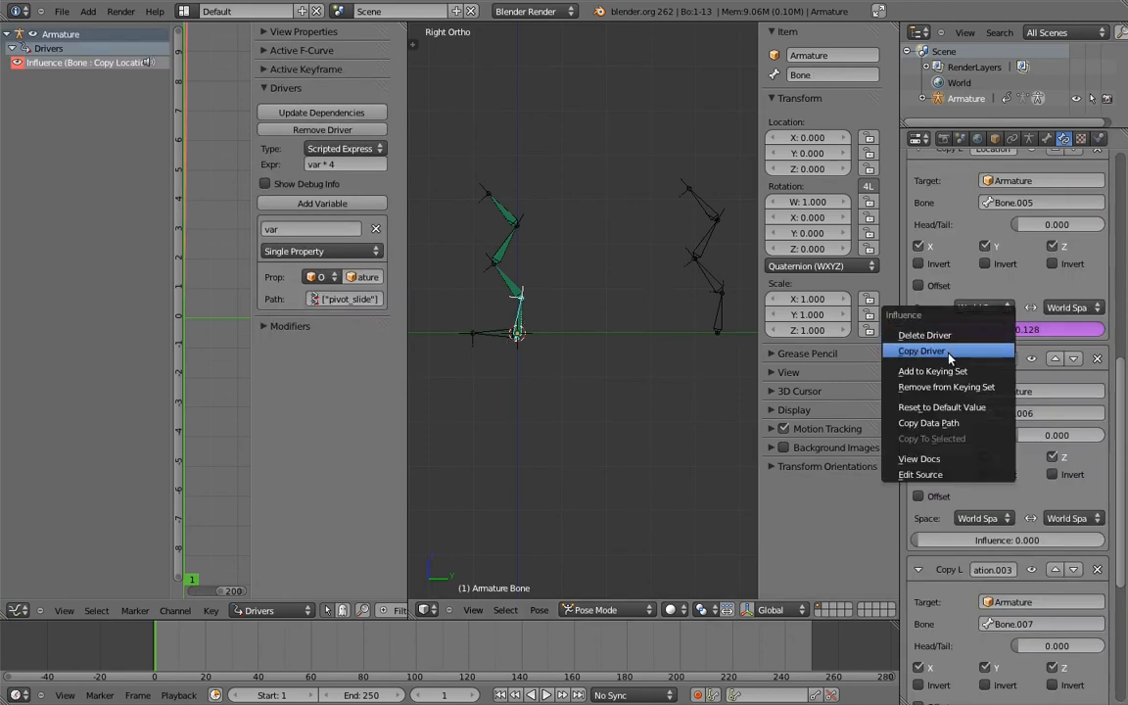
{"action": "left_click", "coordinate": [920, 350]}
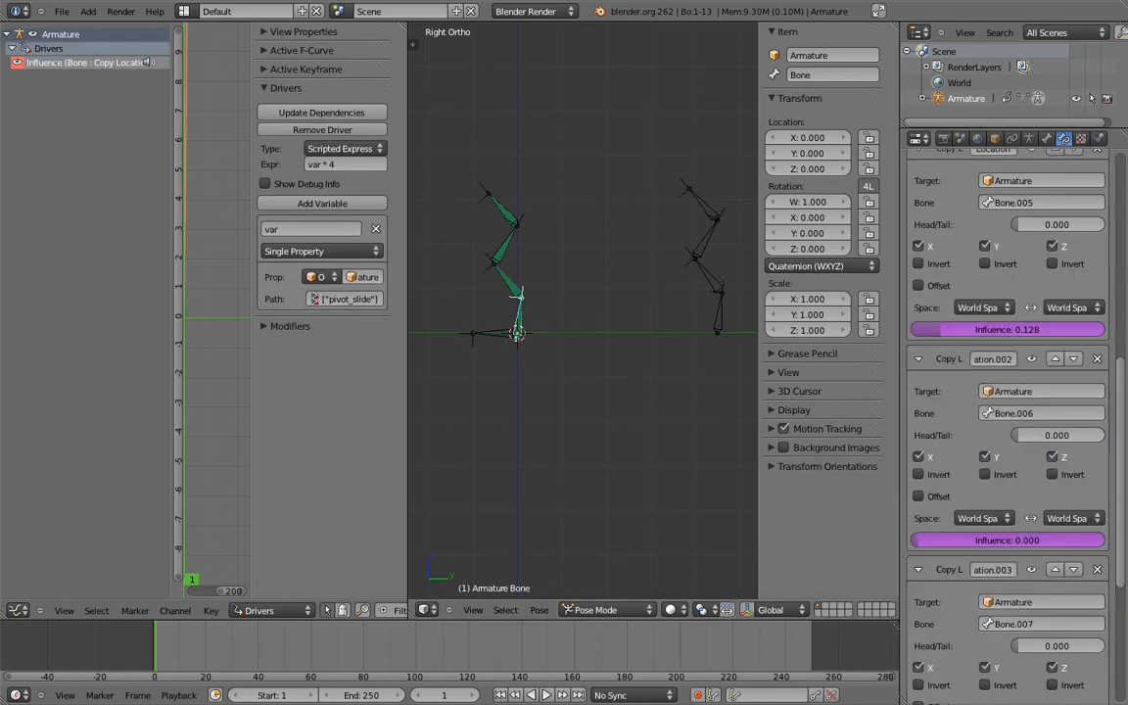
{"action": "scroll", "scroll_direction": "down", "scroll_amount": 3}
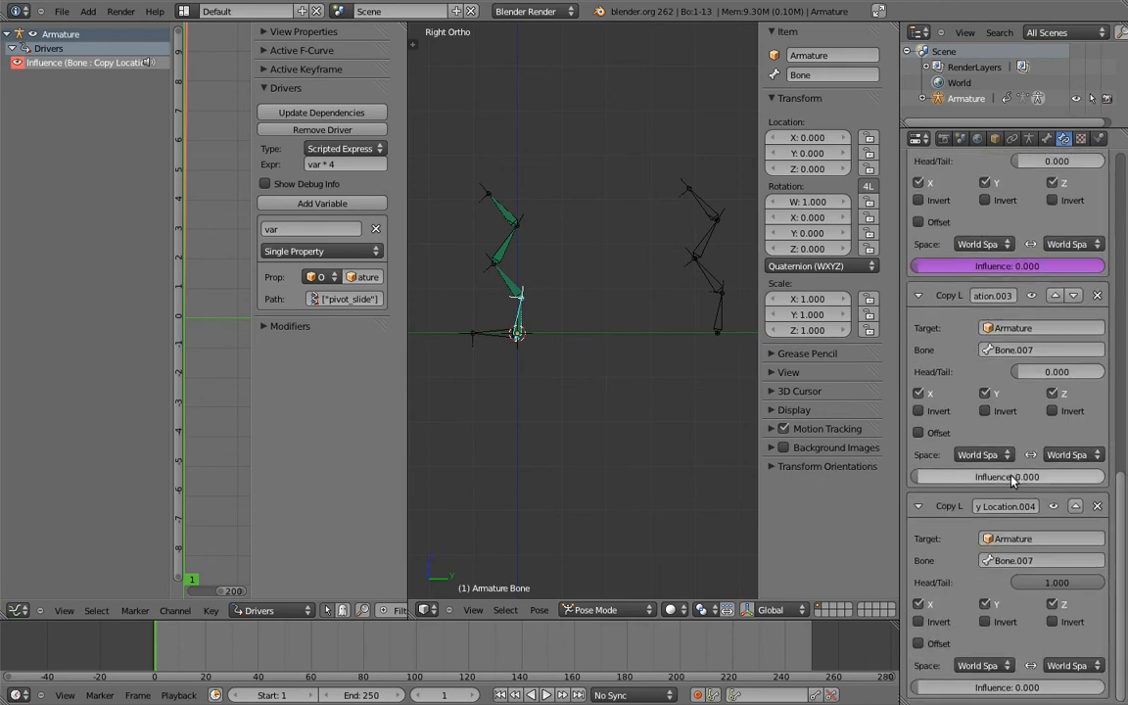
{"action": "right_click", "coordinate": [1006, 478]}
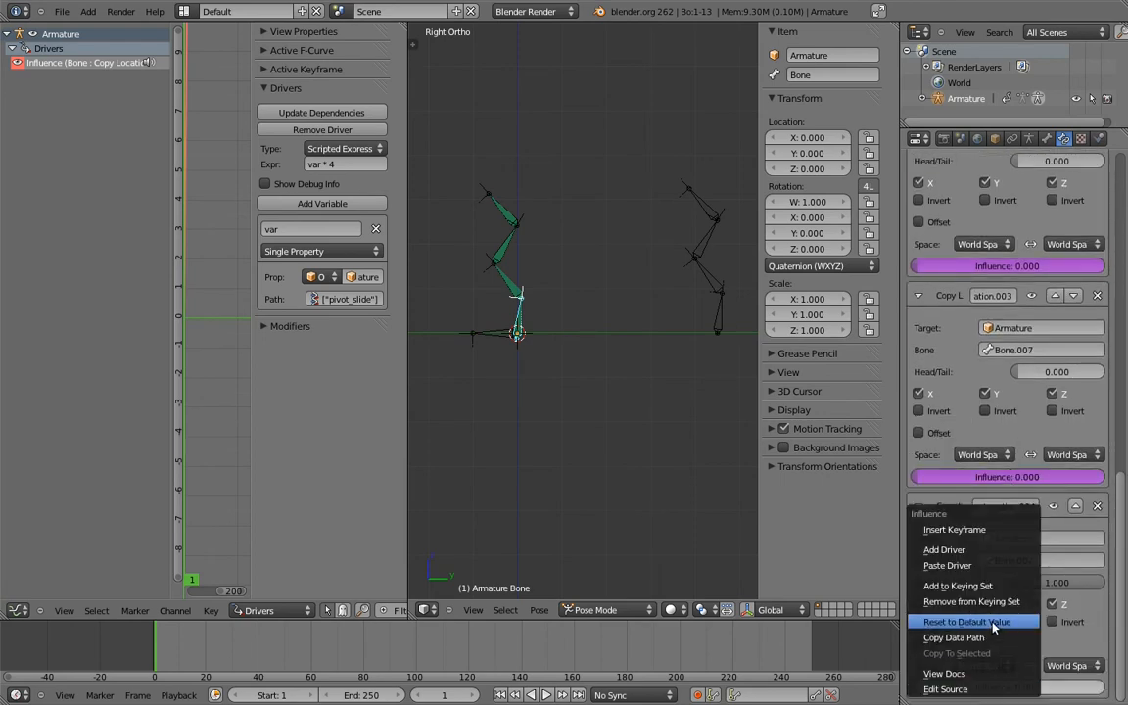
{"action": "left_click", "coordinate": [967, 621]}
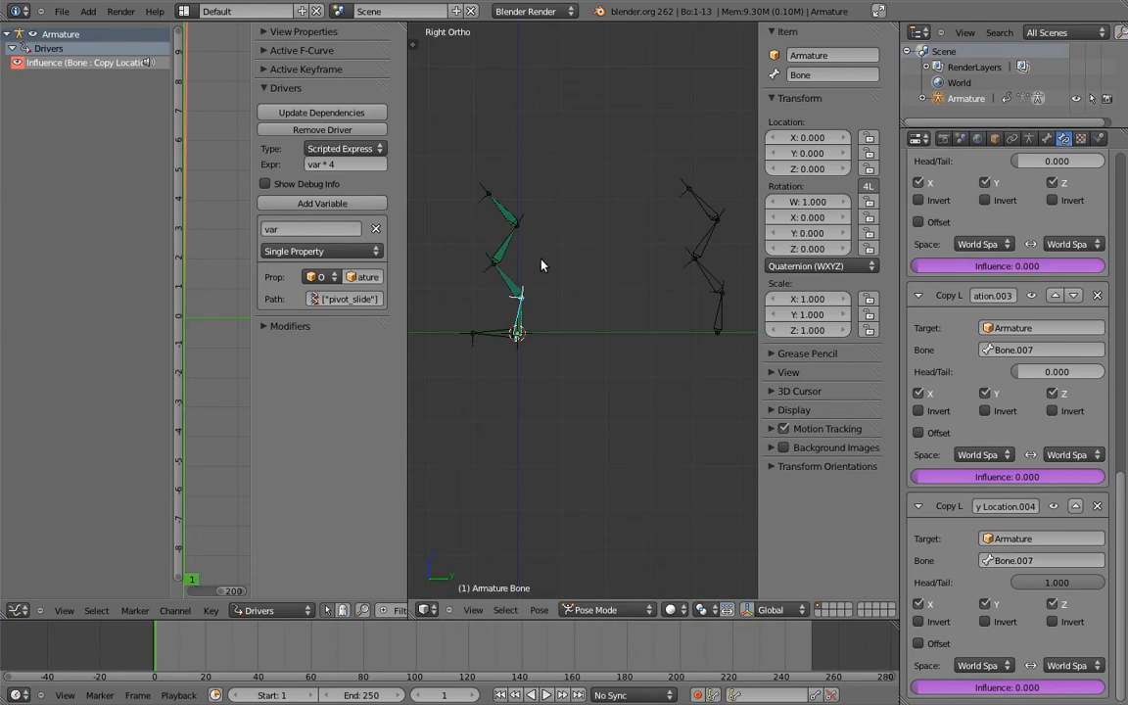
{"action": "left_click", "coordinate": [8, 47]}
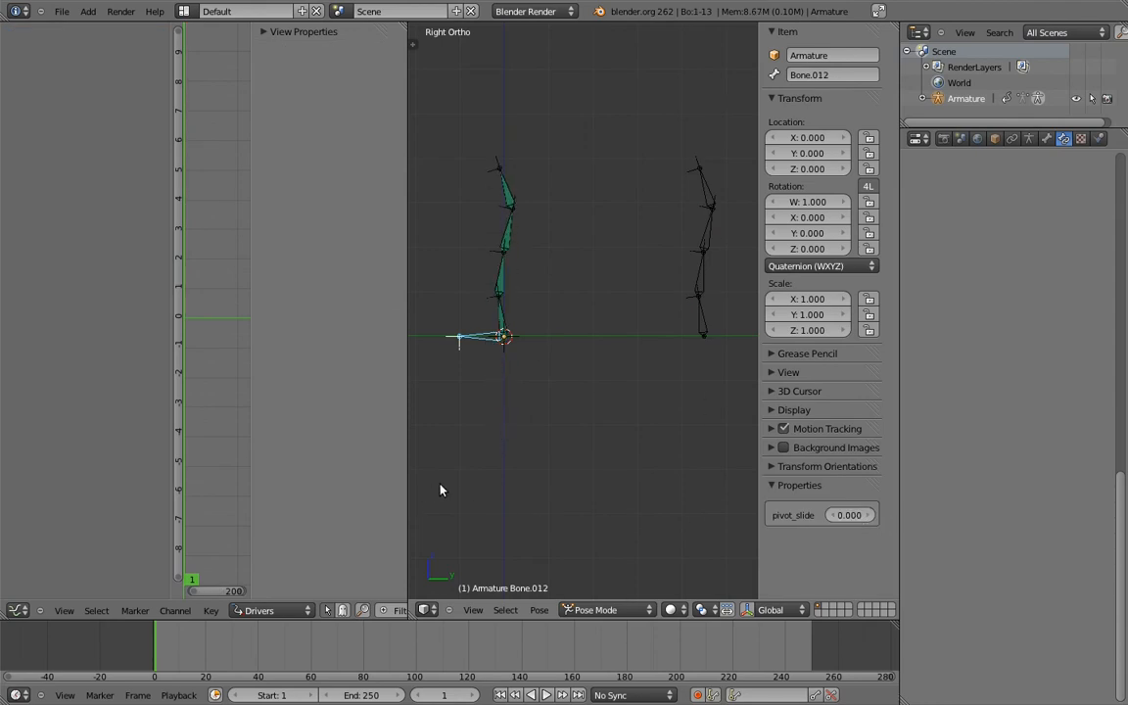
{"action": "mouse_move", "coordinate": [531, 455]}
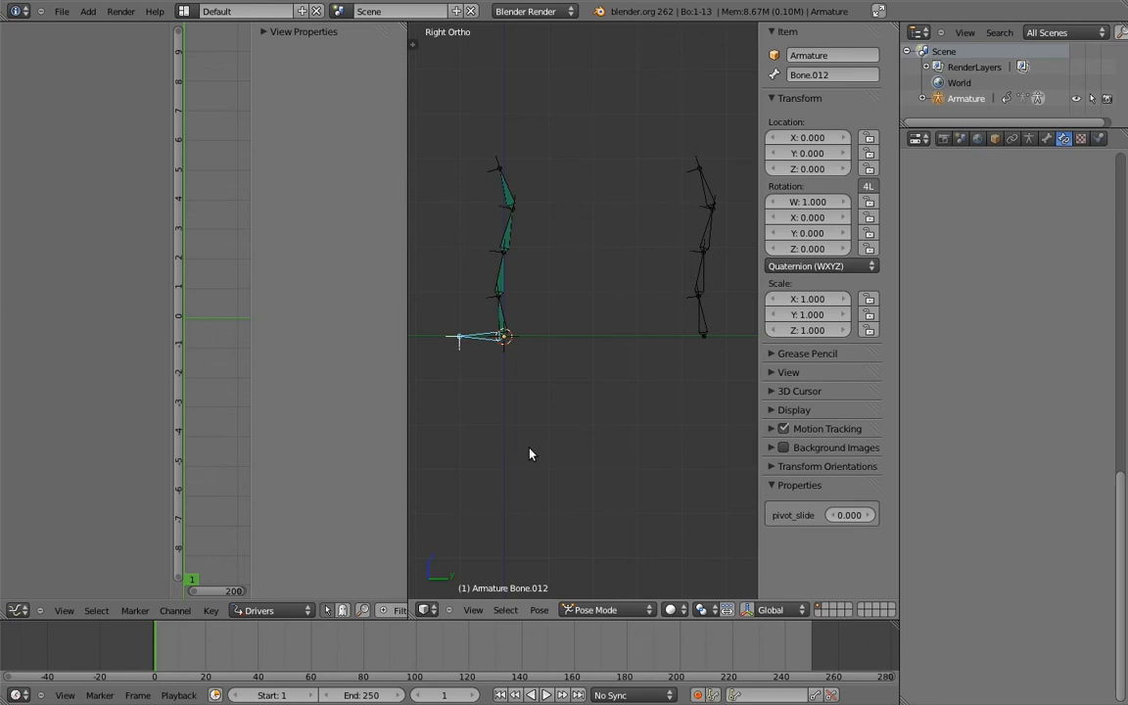
{"action": "mouse_move", "coordinate": [674, 323]}
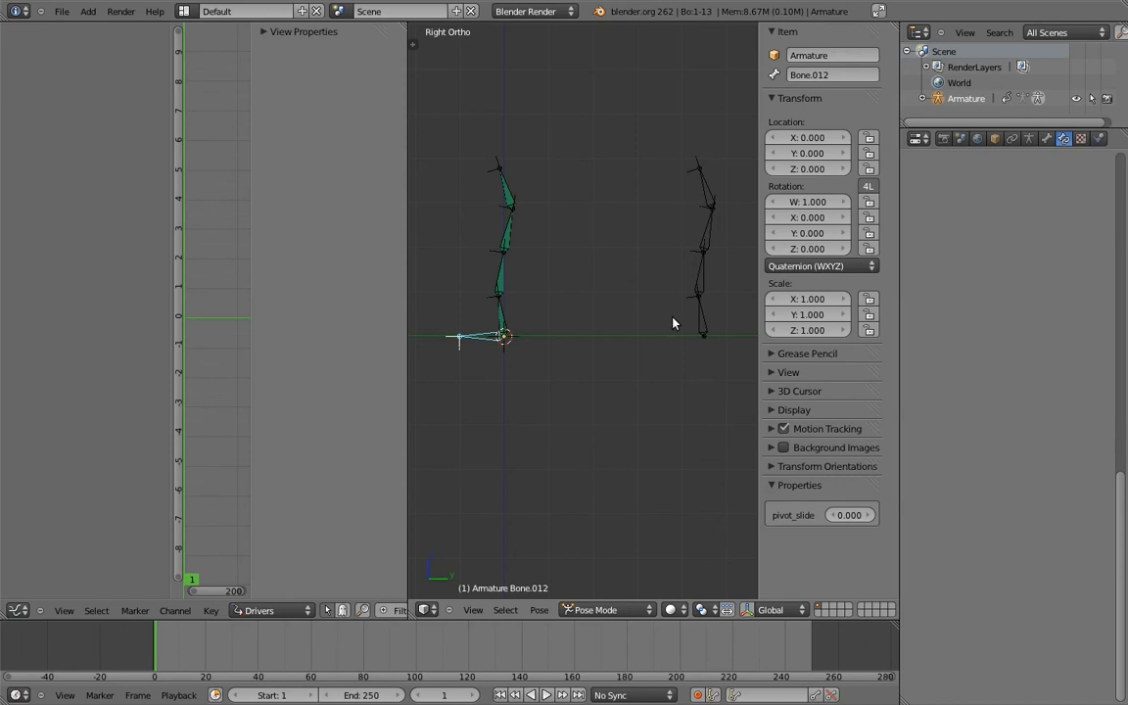
- Slide pivot_slide to bend the chain, then return the armature to its straight rest layout
{"action": "left_click", "coordinate": [1030, 137]}
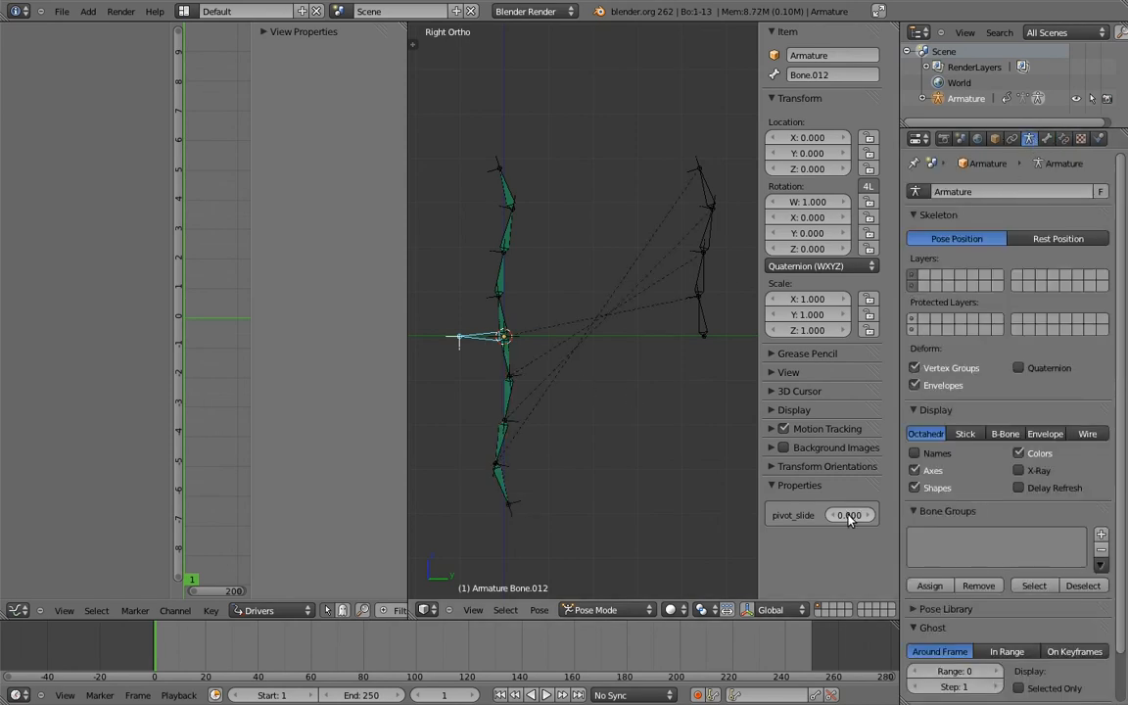
{"action": "left_click_drag", "start_coordinate": [822, 513], "coordinate": [846, 513]}
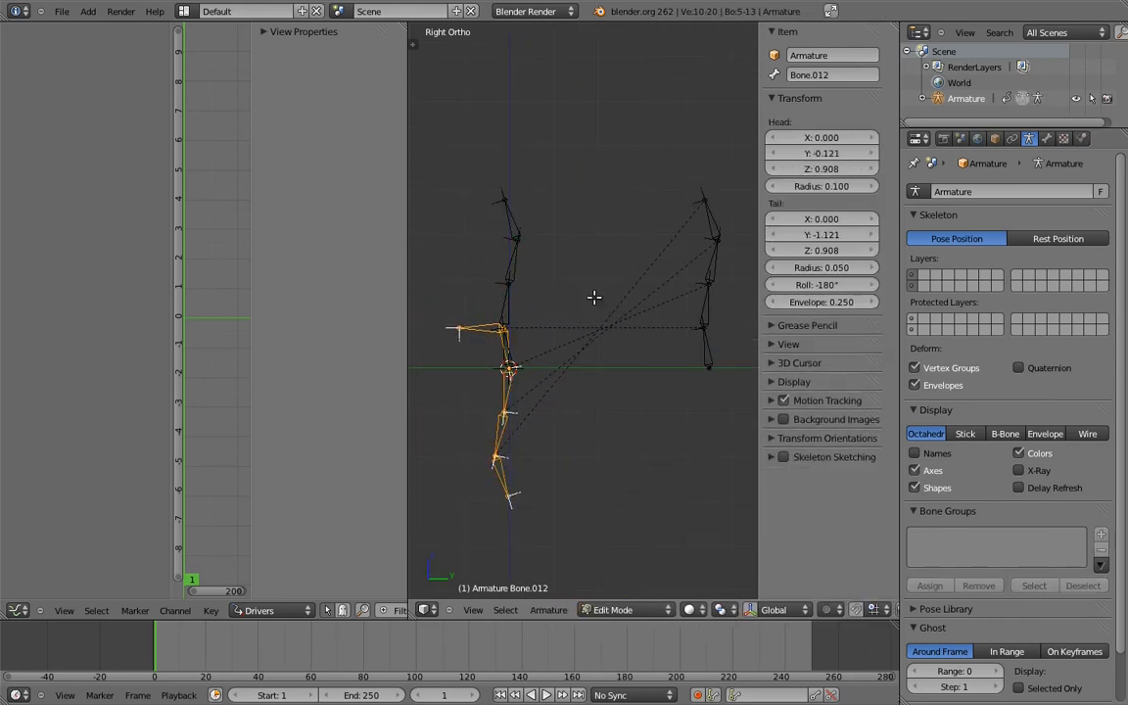
{"action": "left_click", "coordinate": [611, 609]}
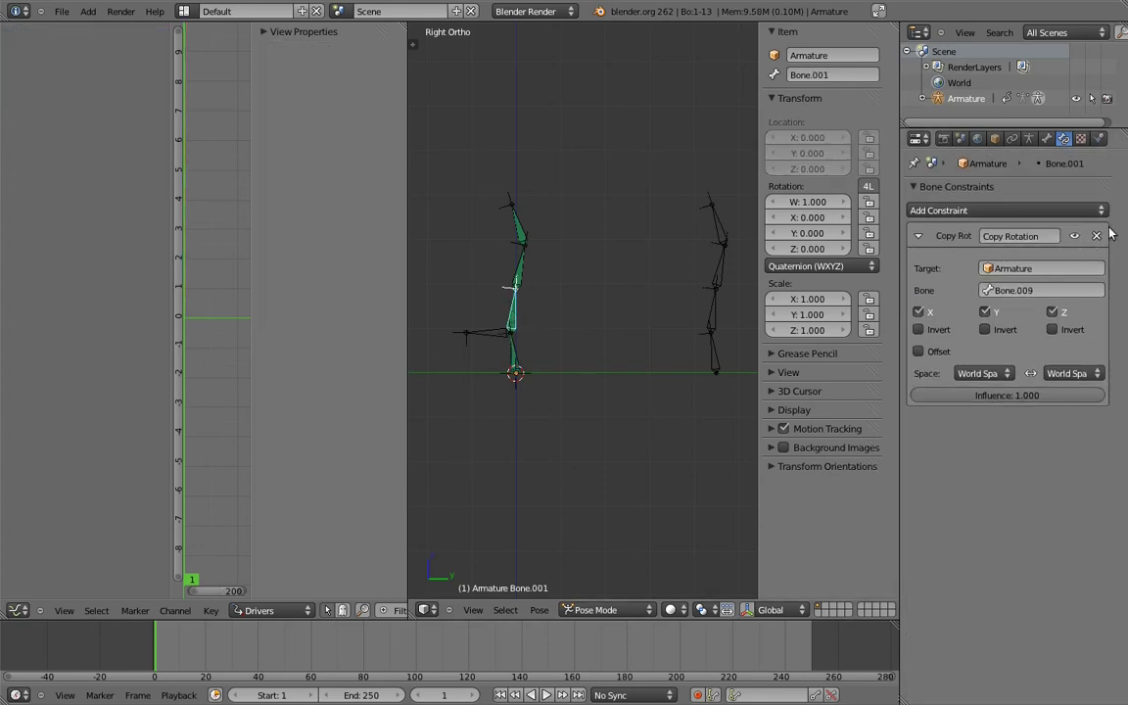
- Replace Bone.001's Copy Rotation with a Copy Transforms constraint targeting Bone.009
{"action": "left_click", "coordinate": [519, 239]}
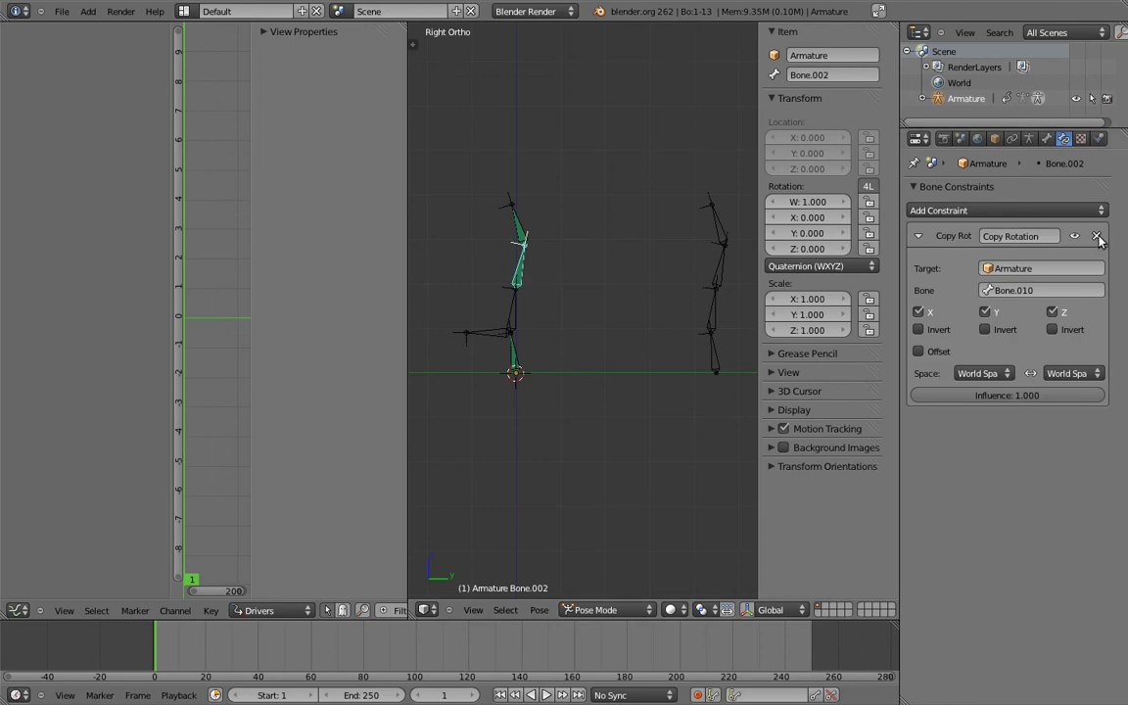
{"action": "left_click", "coordinate": [1096, 235]}
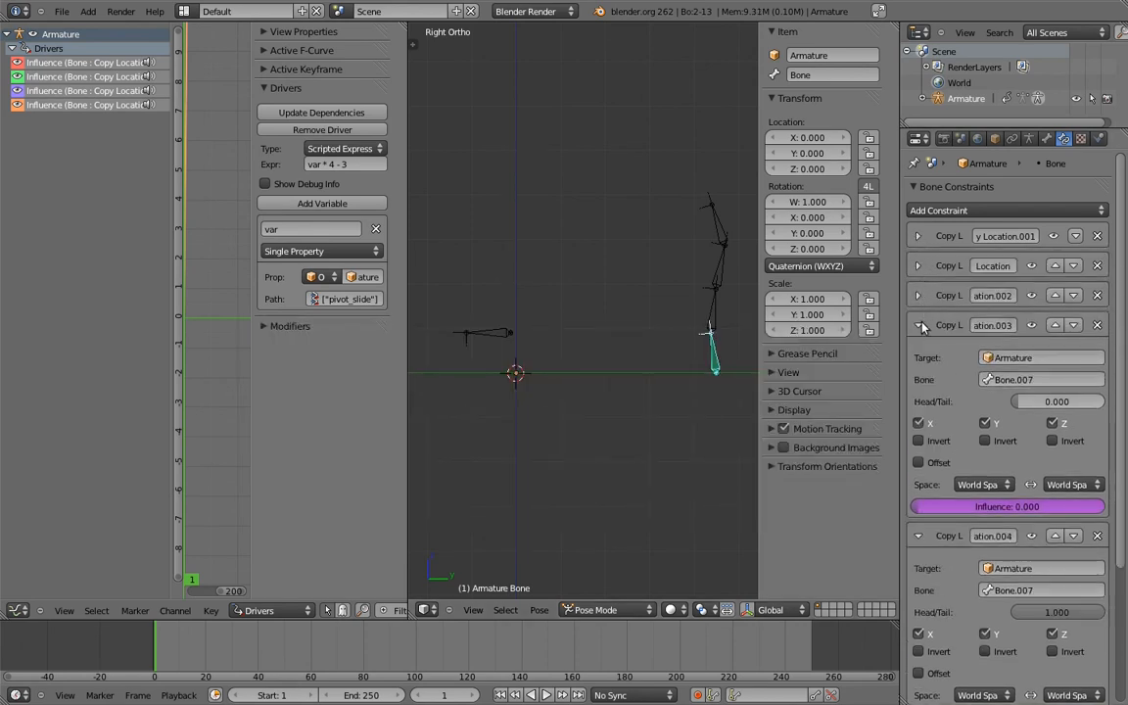
{"action": "left_click", "coordinate": [916, 325]}
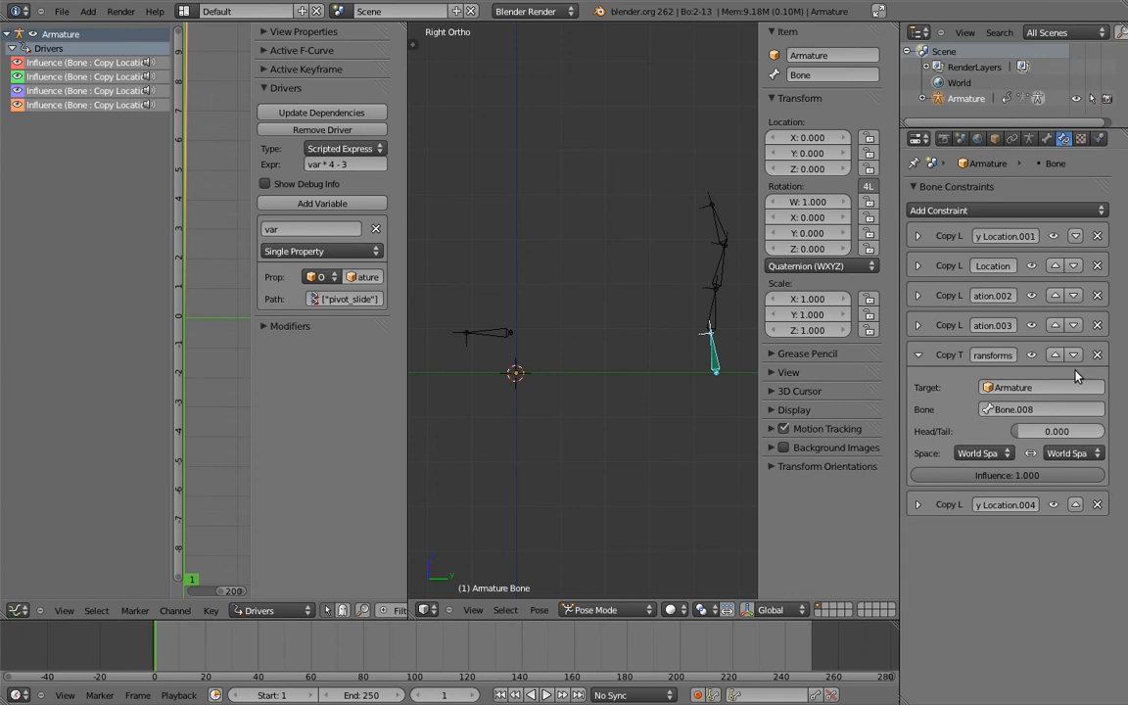
{"action": "left_click", "coordinate": [1055, 294]}
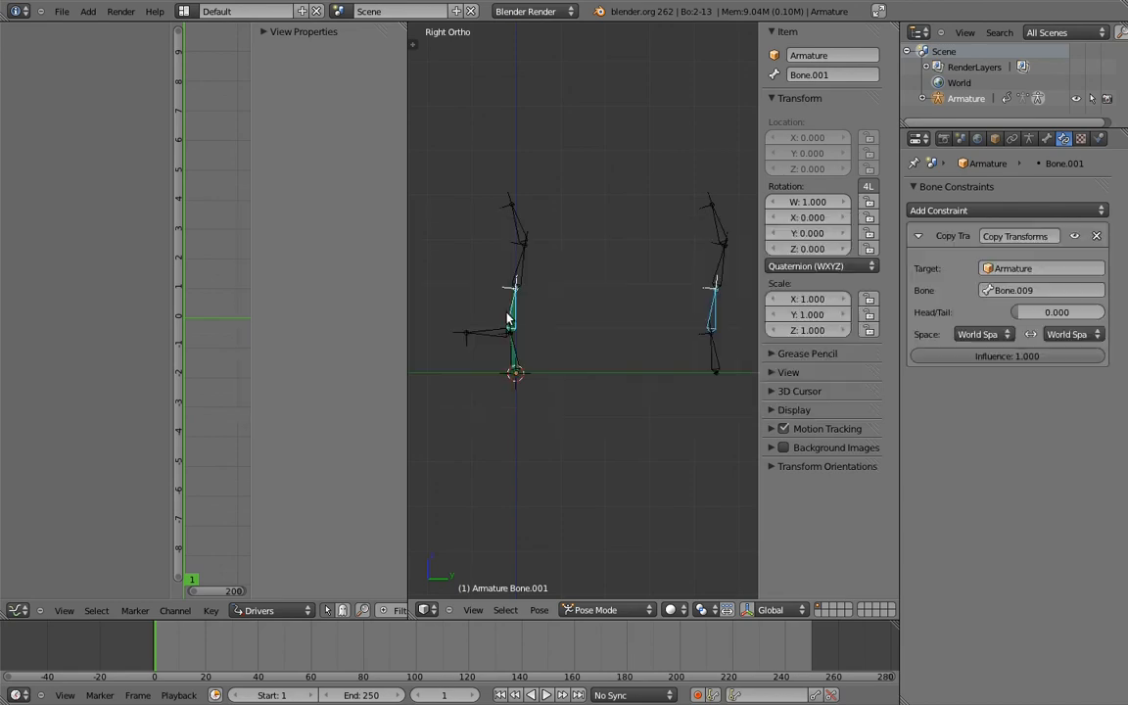
- Give Bone.002 and Bone.003 Copy Transforms constraints targeting Bone.010 and Bone.011
{"action": "left_click", "coordinate": [517, 264]}
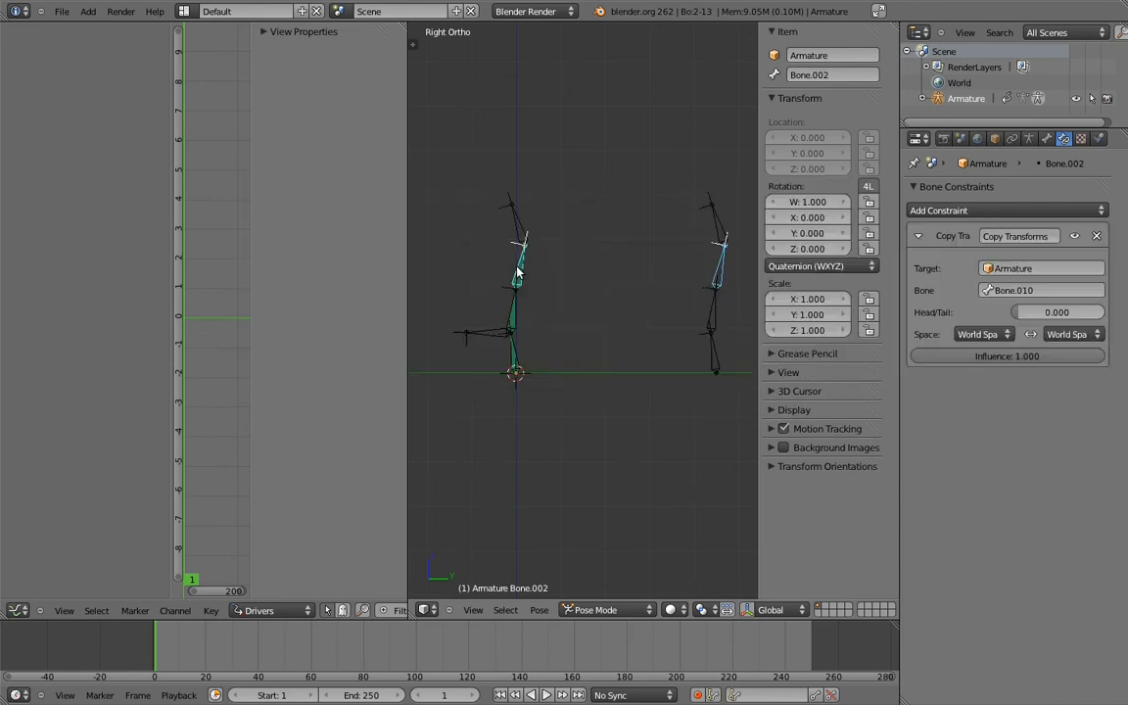
{"action": "left_click", "coordinate": [509, 211]}
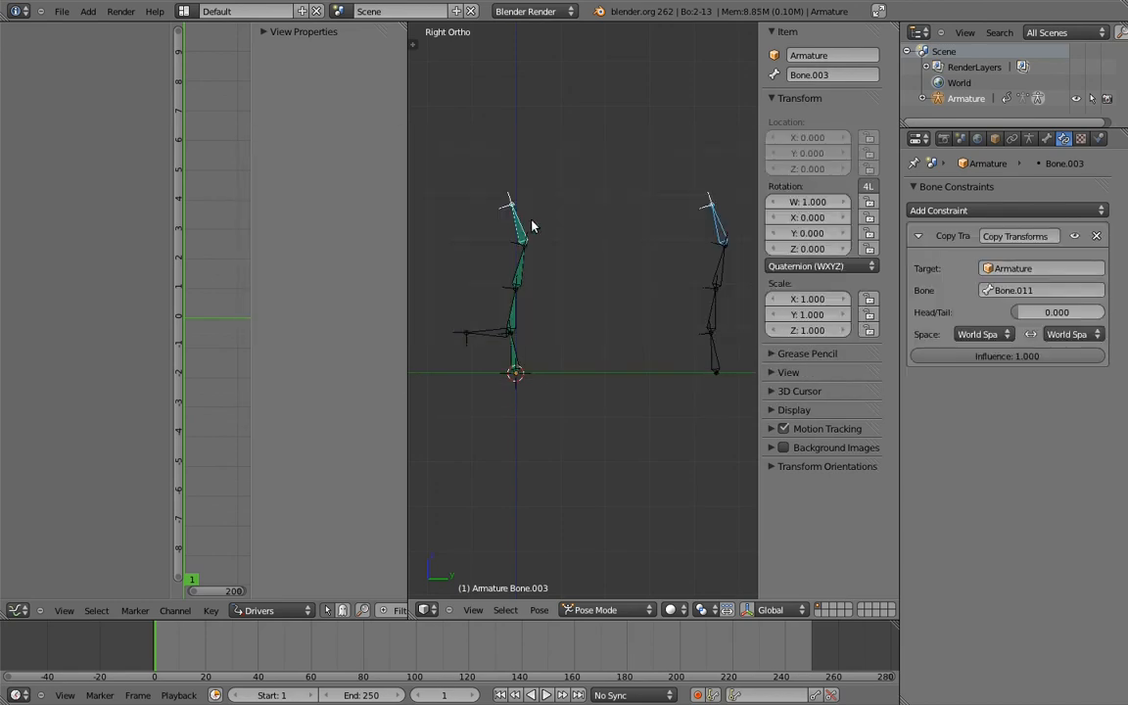
{"action": "left_click", "coordinate": [713, 352]}
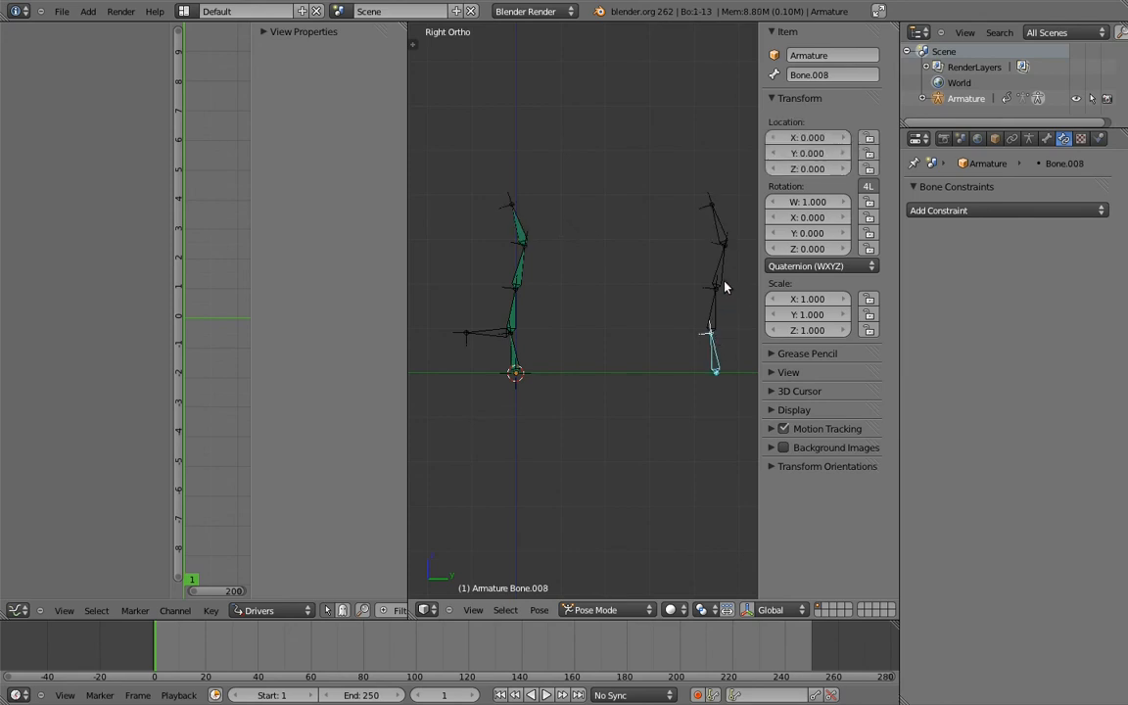